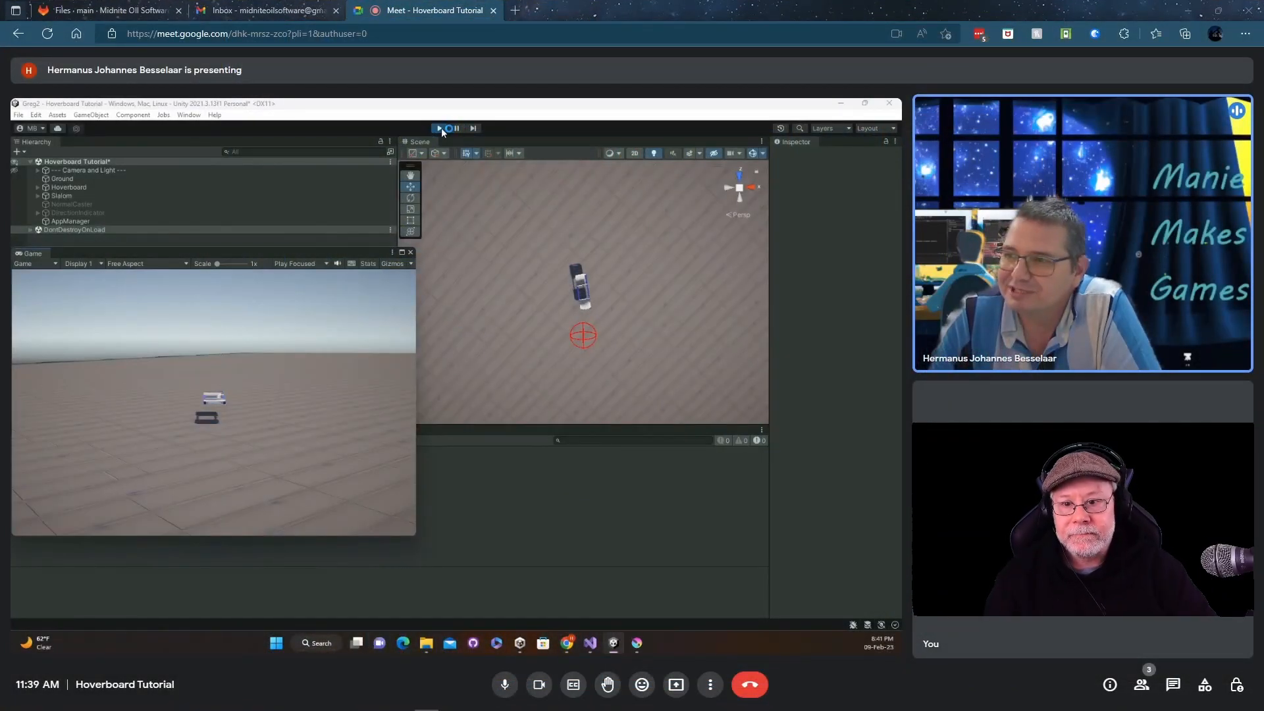
Start Unity play mode to run the hoverboard scene in the Game view.
{"action": "left_click", "coordinate": [438, 127]}
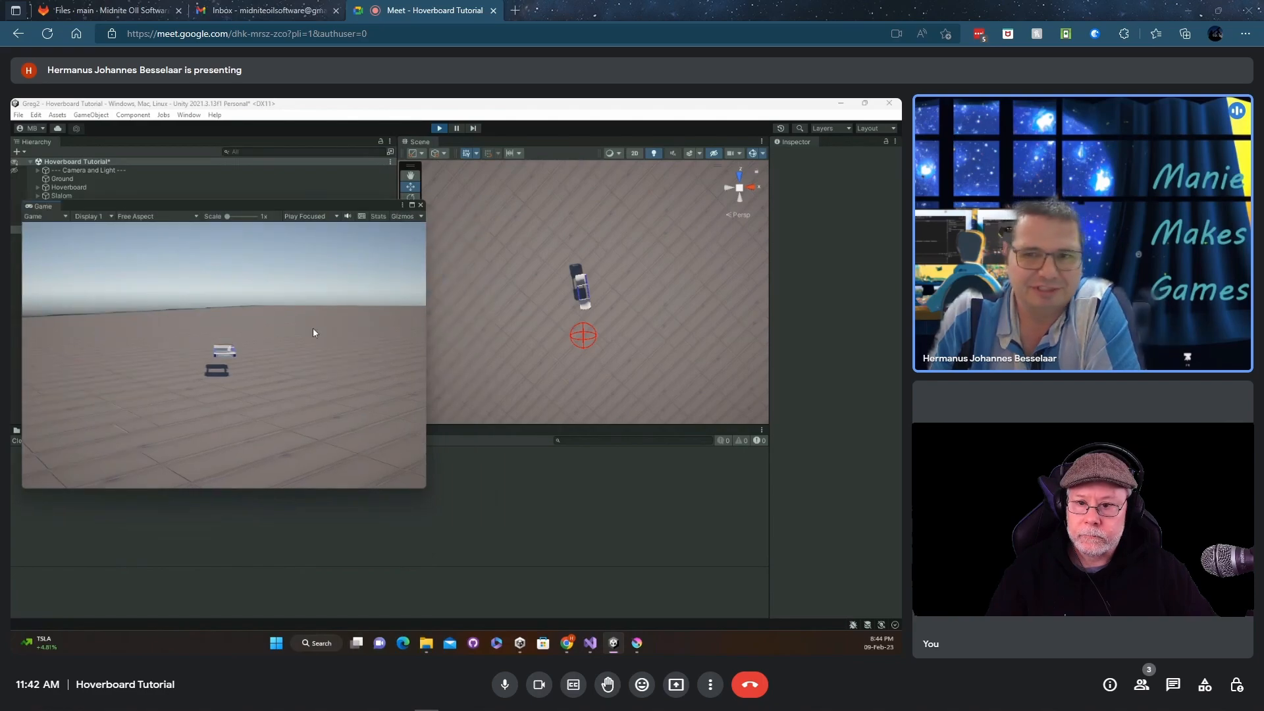
{"action": "mouse_move", "coordinate": [198, 385]}
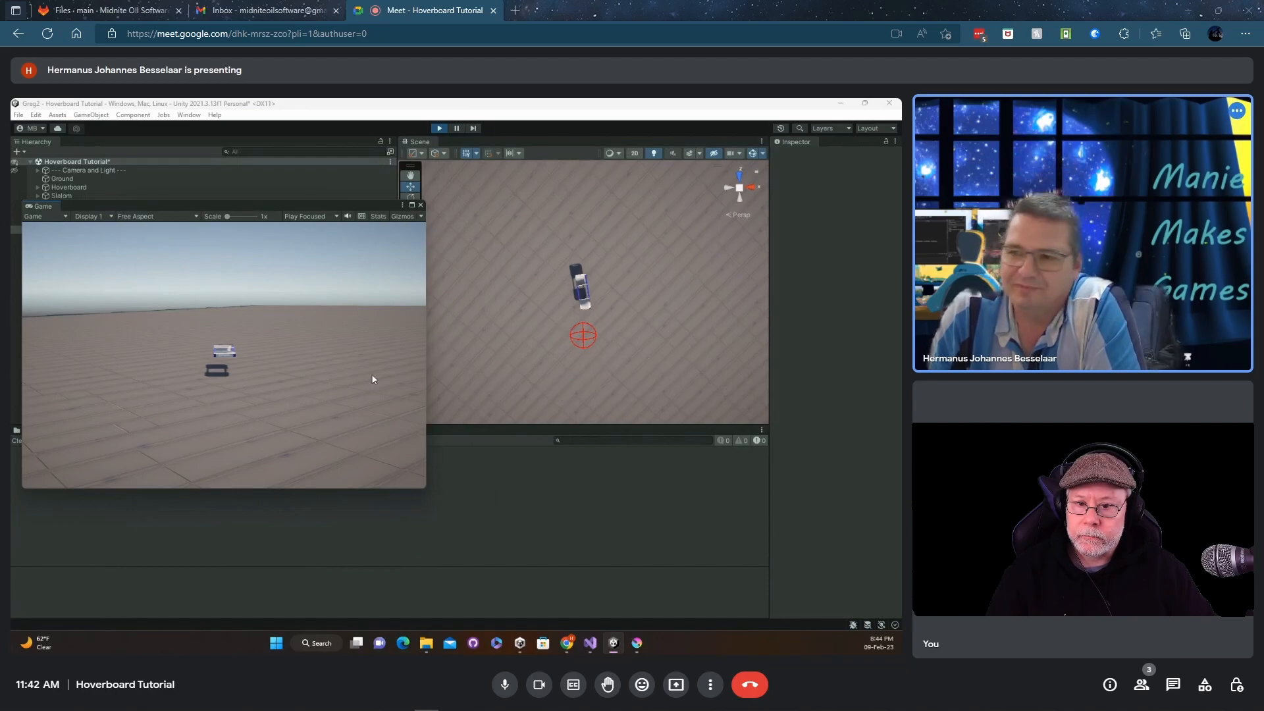
{"action": "mouse_move", "coordinate": [271, 350]}
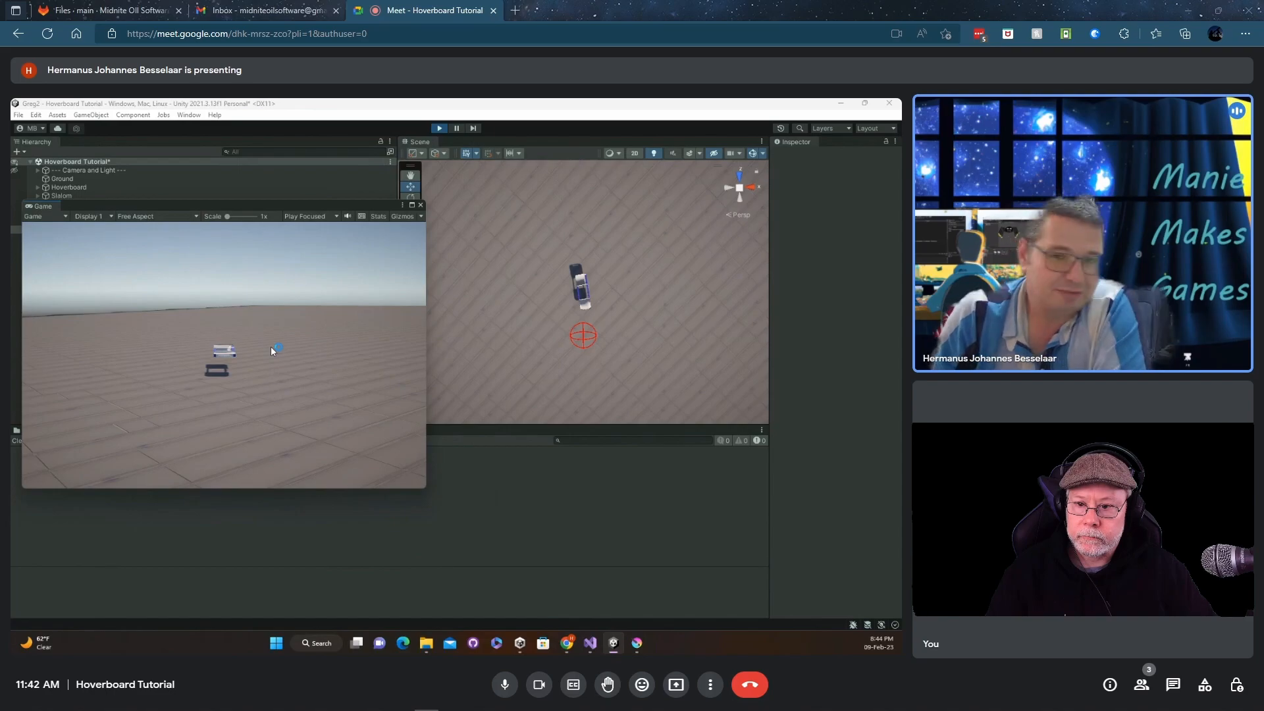
{"action": "mouse_move", "coordinate": [299, 326]}
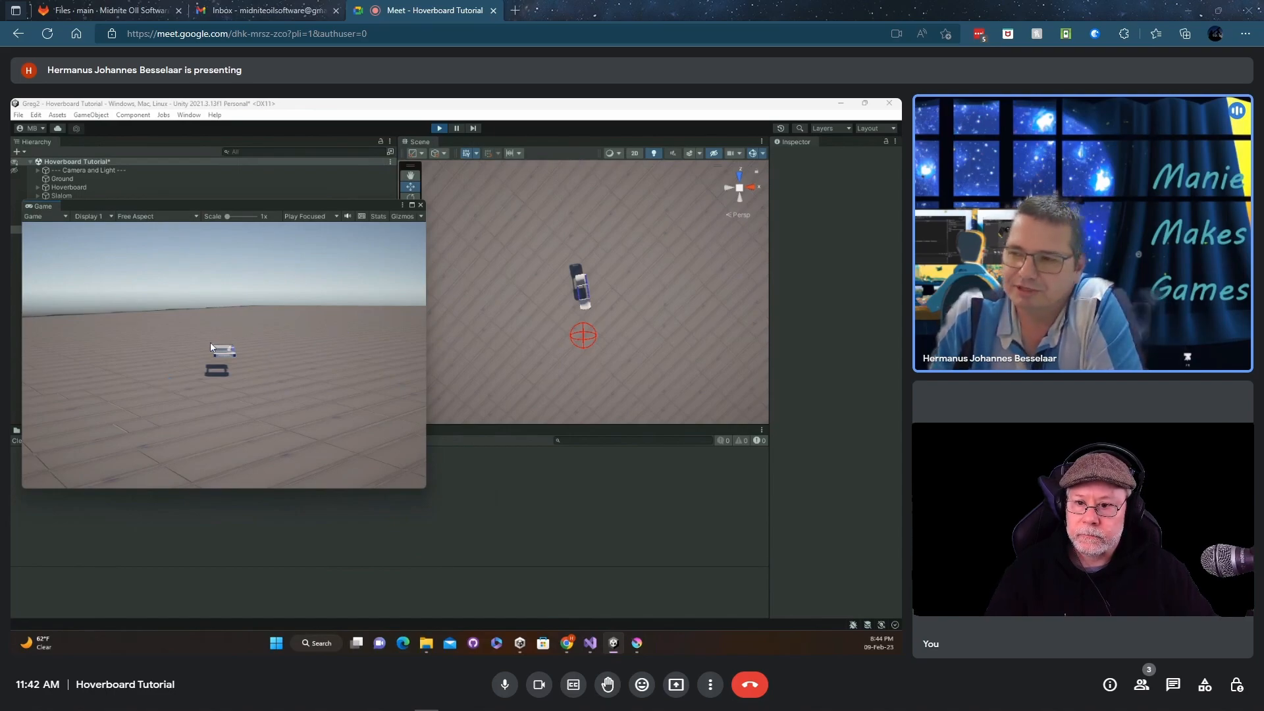
{"action": "mouse_move", "coordinate": [604, 330]}
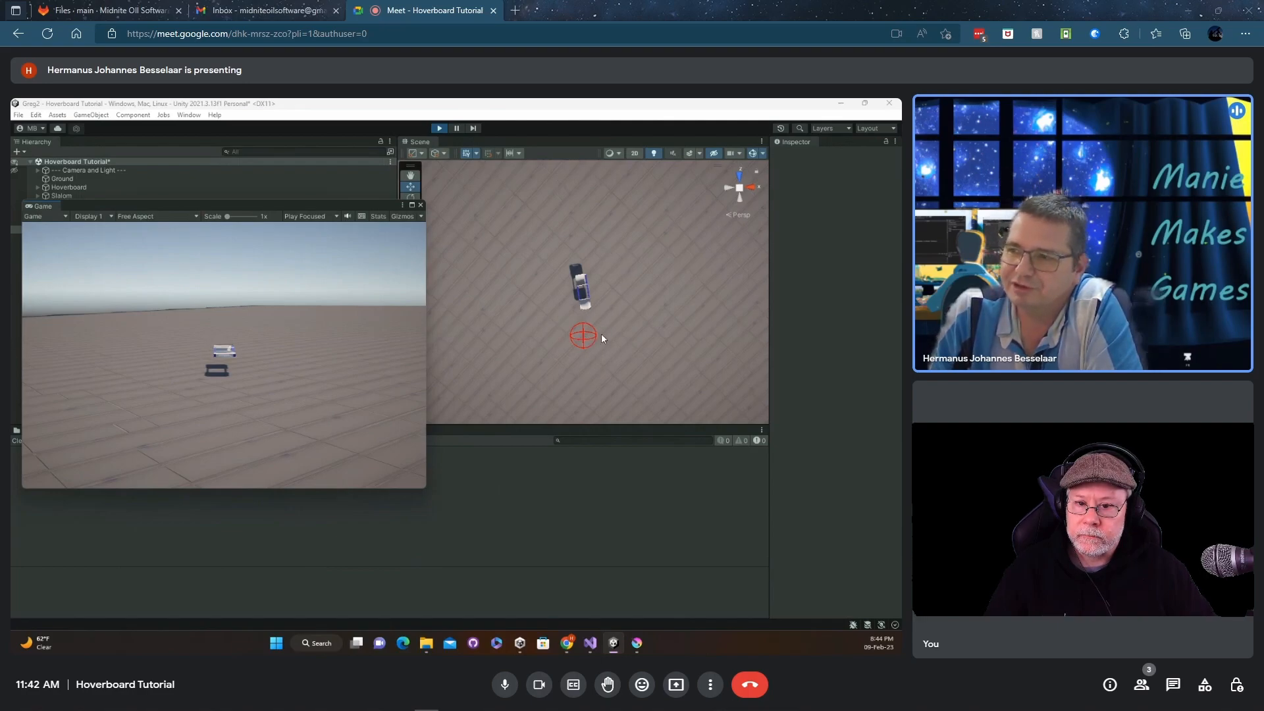
{"action": "mouse_move", "coordinate": [594, 321]}
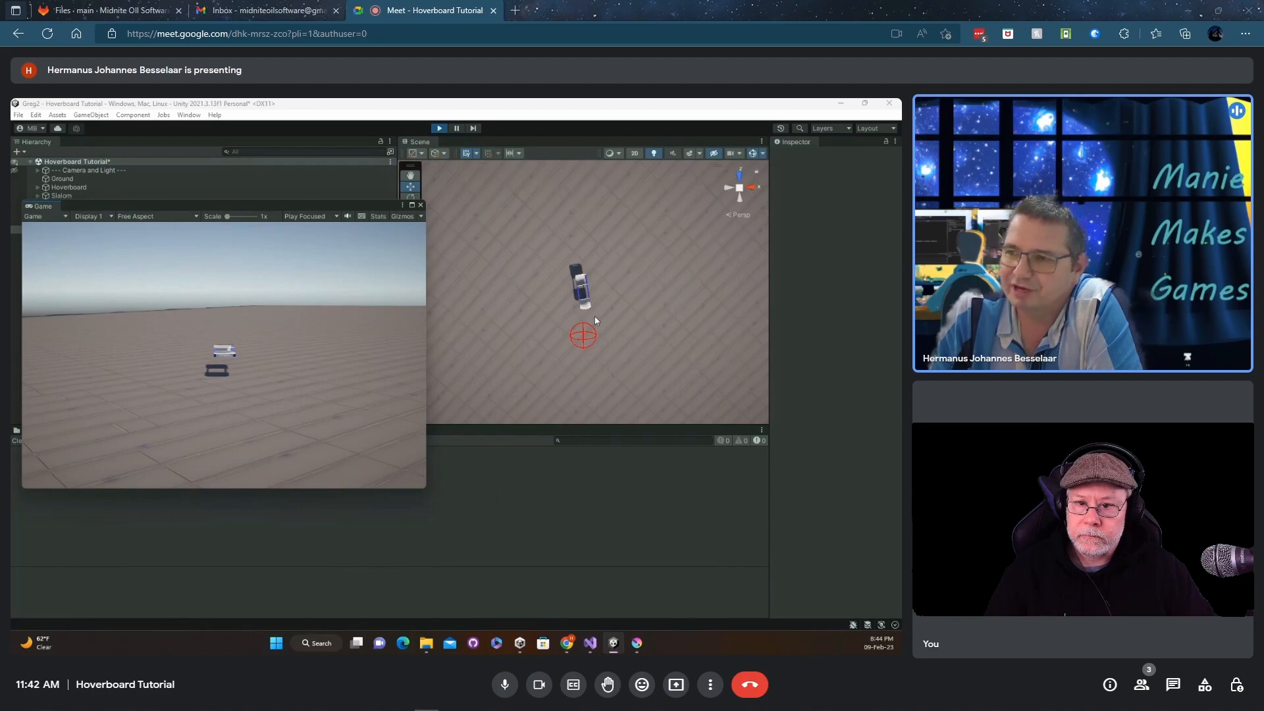
{"action": "mouse_move", "coordinate": [587, 339]}
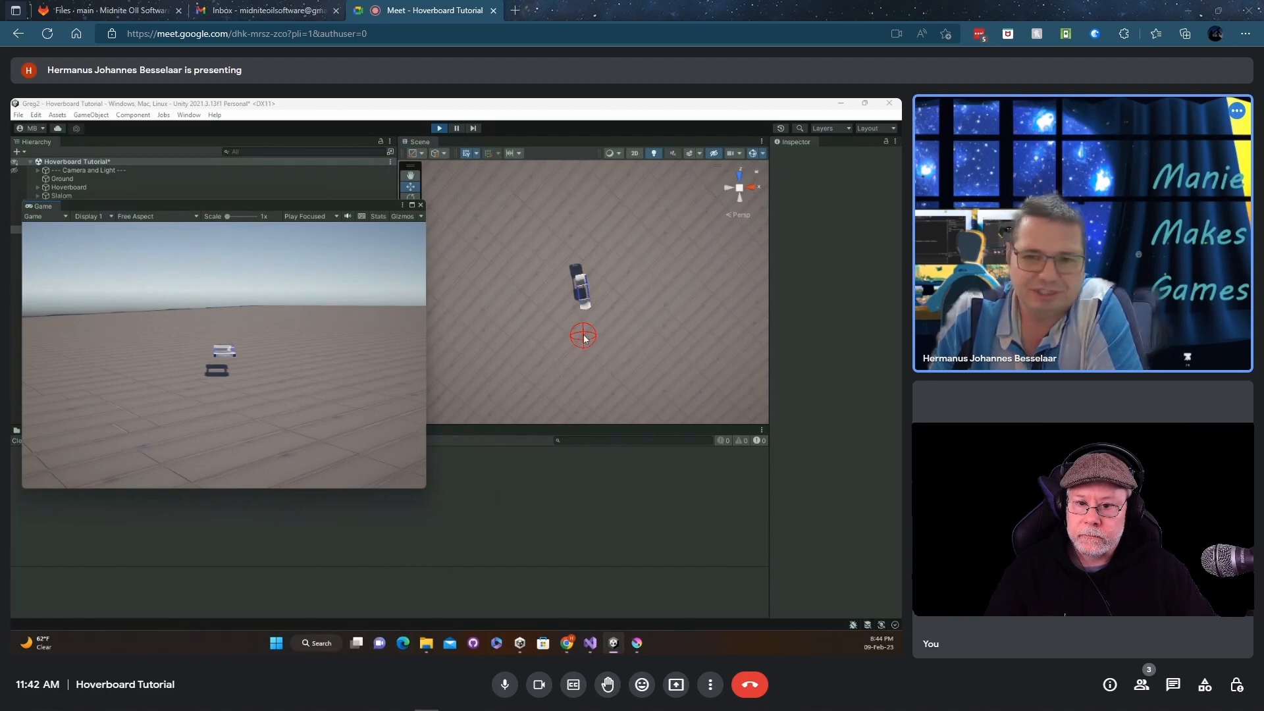
{"action": "mouse_move", "coordinate": [575, 341]}
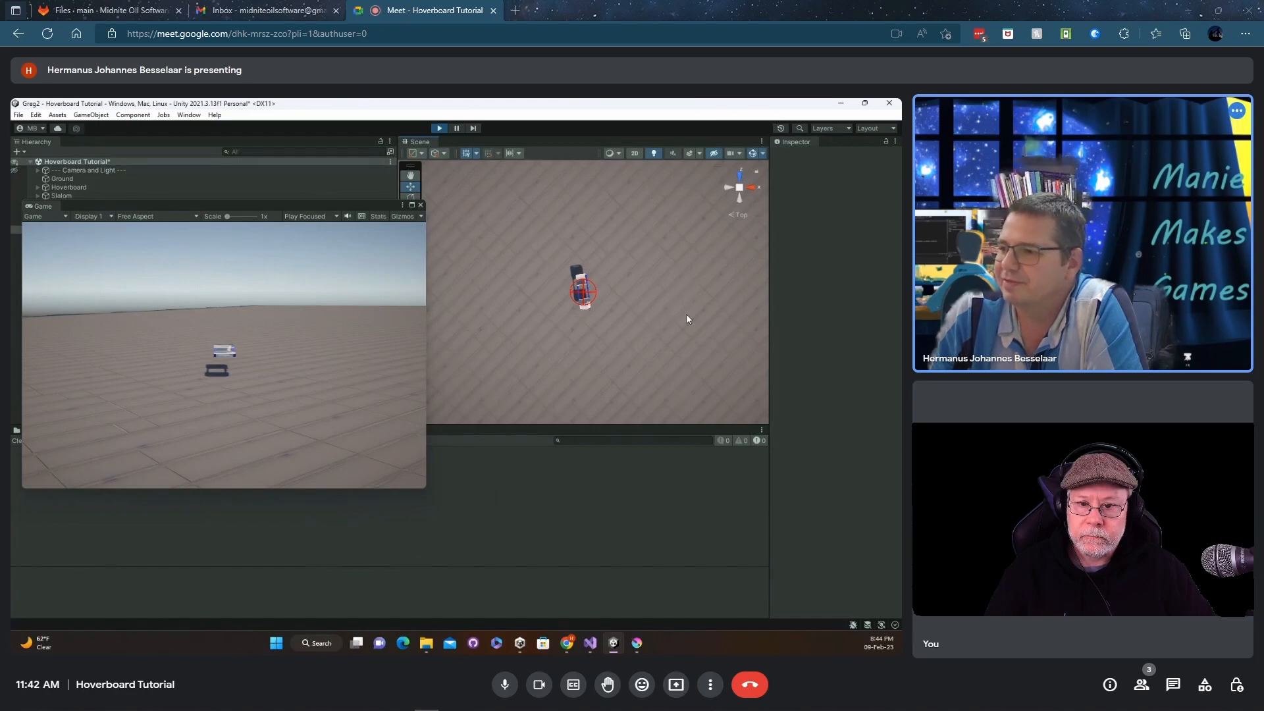
{"action": "left_click", "coordinate": [62, 178]}
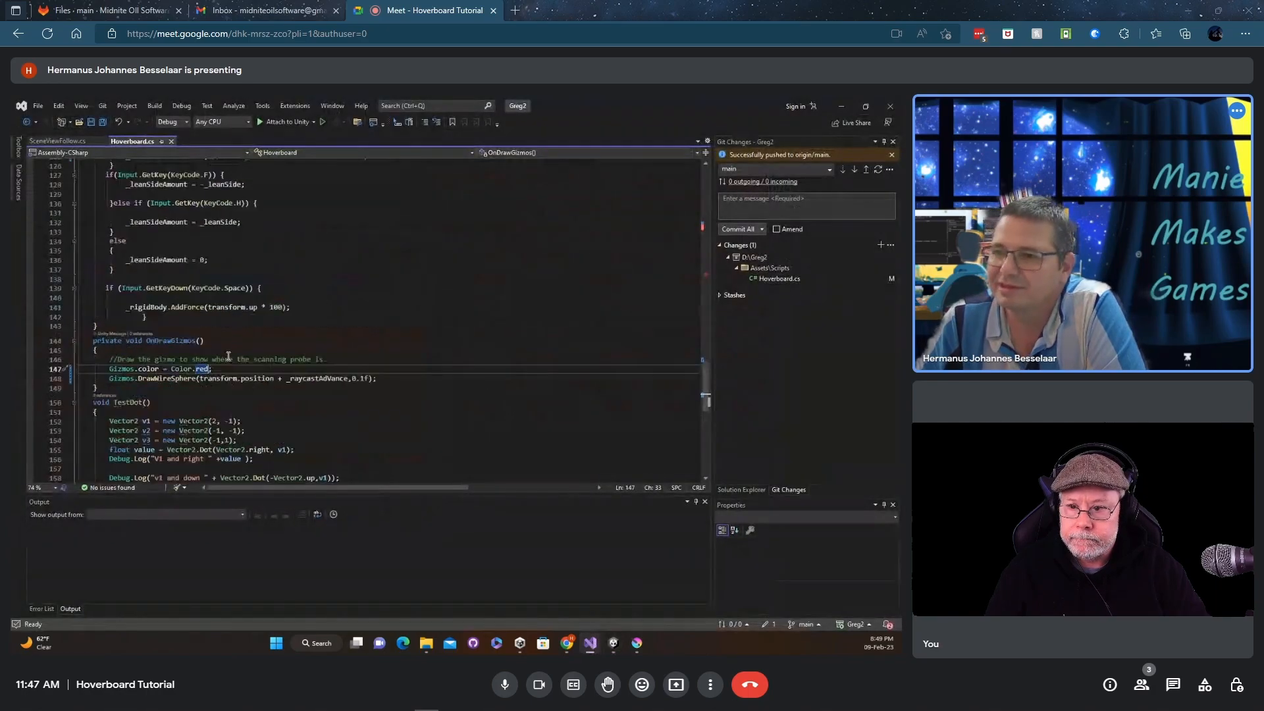
Scroll Hoverboard.cs from AttitudeAdjust up to the Start method and lean-input code.
{"action": "scroll", "scroll_direction": "up", "scroll_amount": 3}
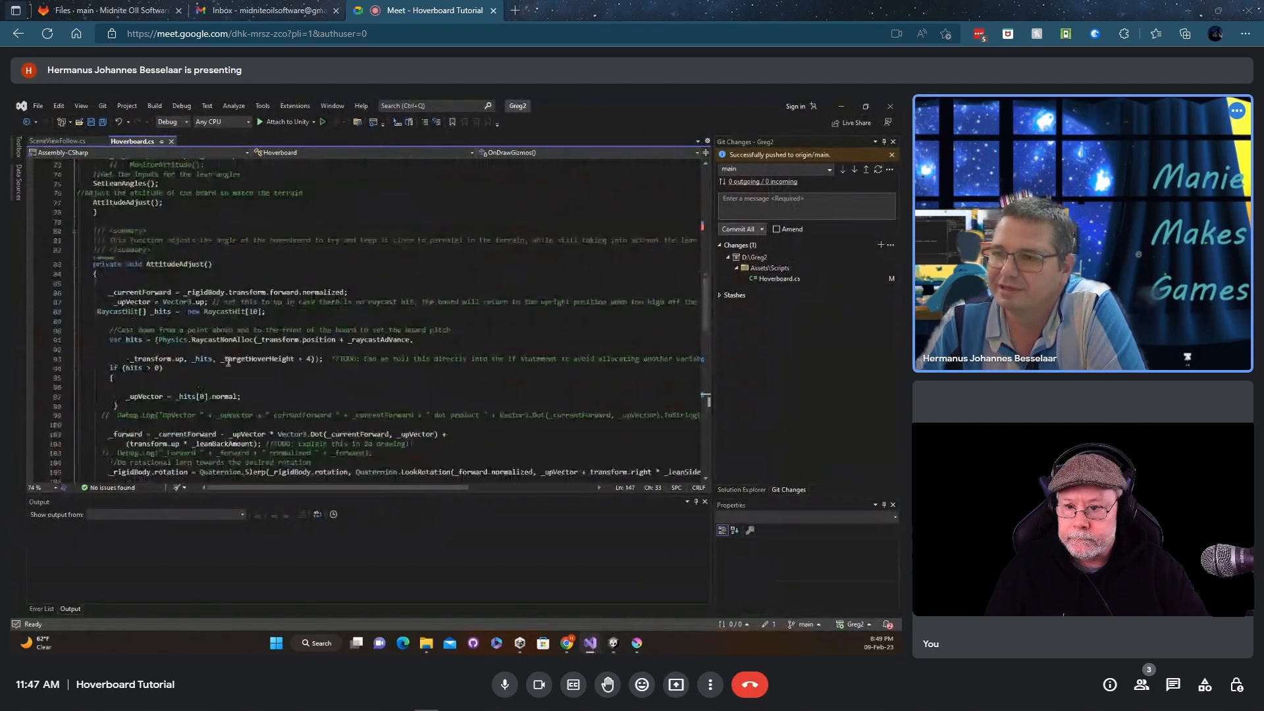
{"action": "scroll", "scroll_direction": "up", "scroll_amount": 3}
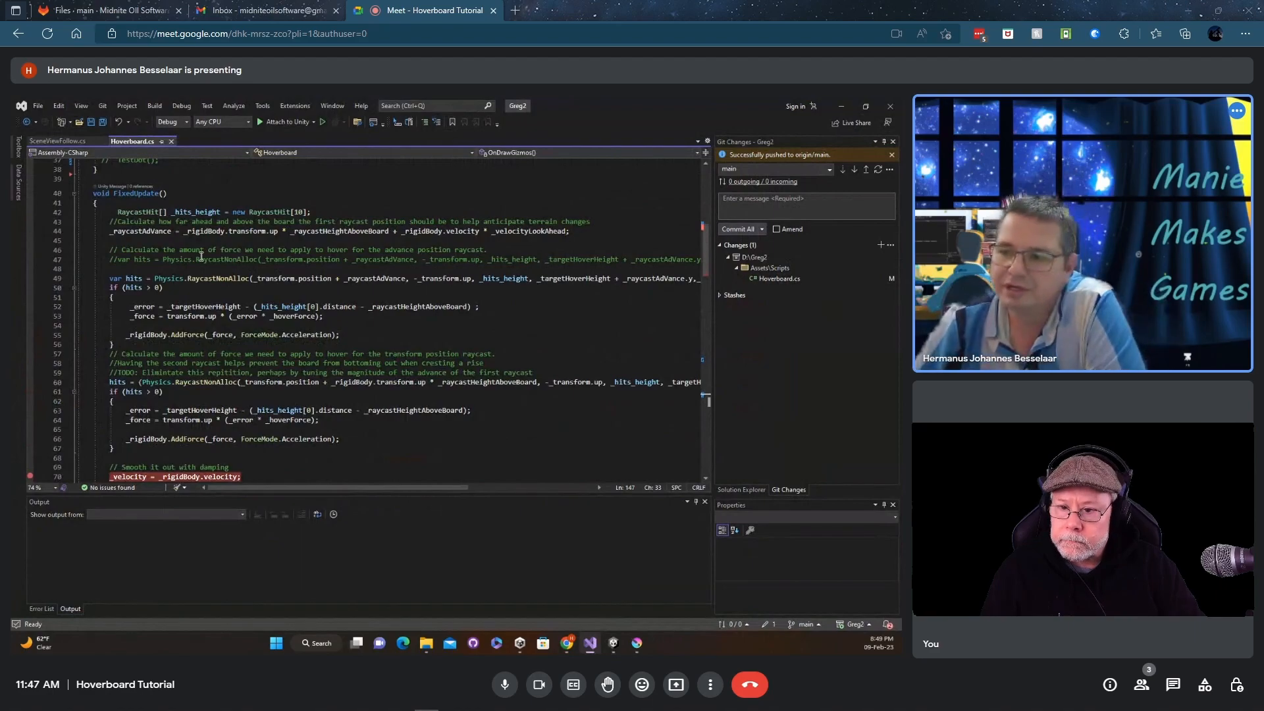
{"action": "scroll", "scroll_direction": "down", "scroll_amount": 3}
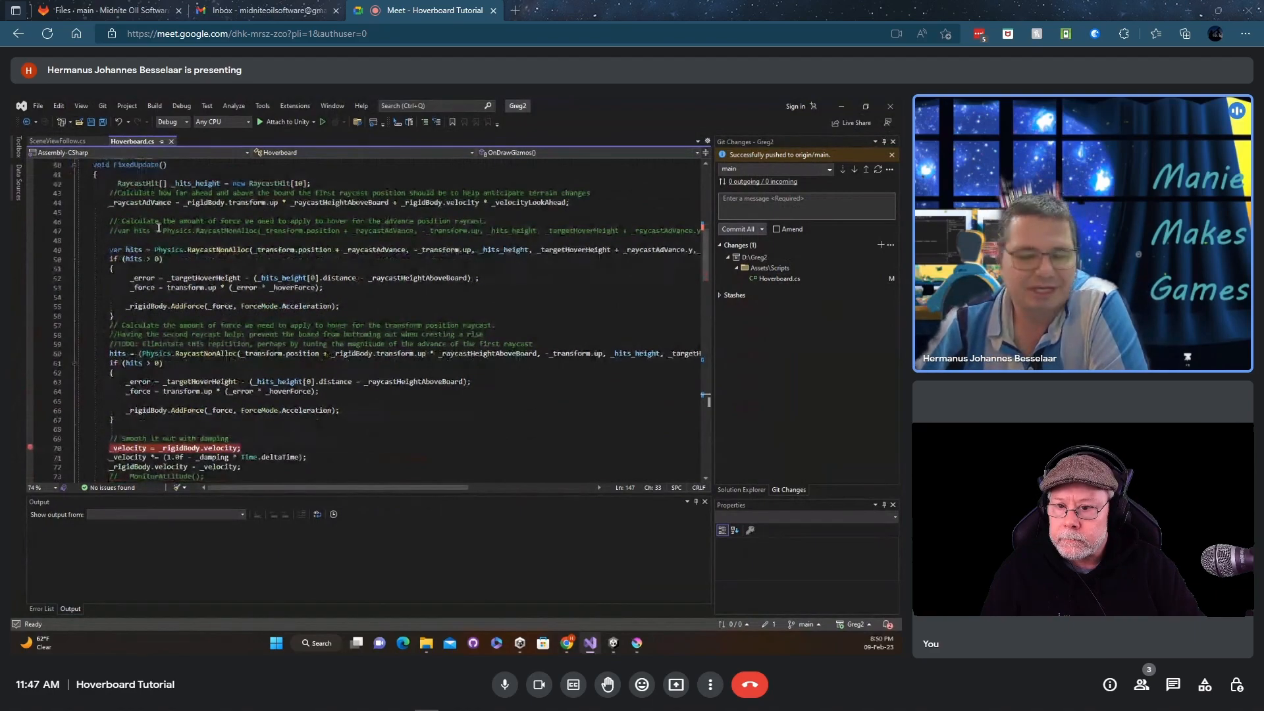
{"action": "scroll", "scroll_direction": "down", "scroll_amount": 3}
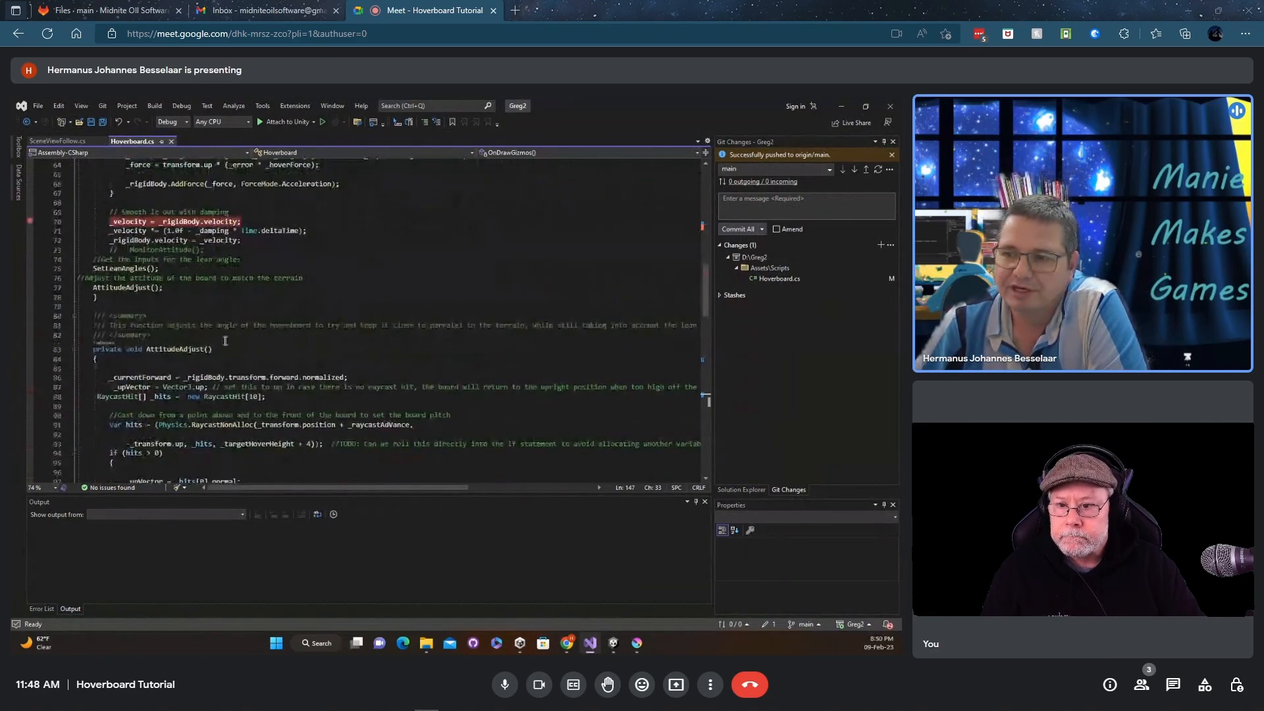
{"action": "scroll", "scroll_direction": "down", "scroll_amount": 3}
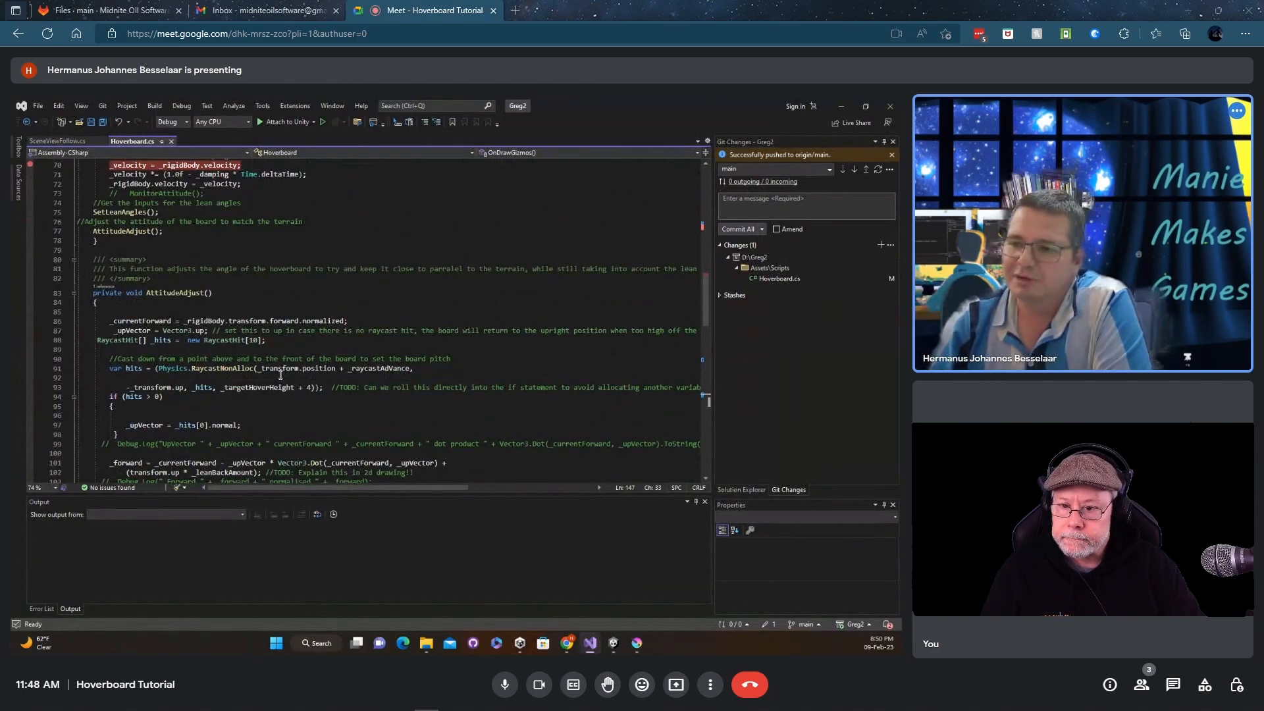
{"action": "scroll", "scroll_direction": "down", "scroll_amount": 3}
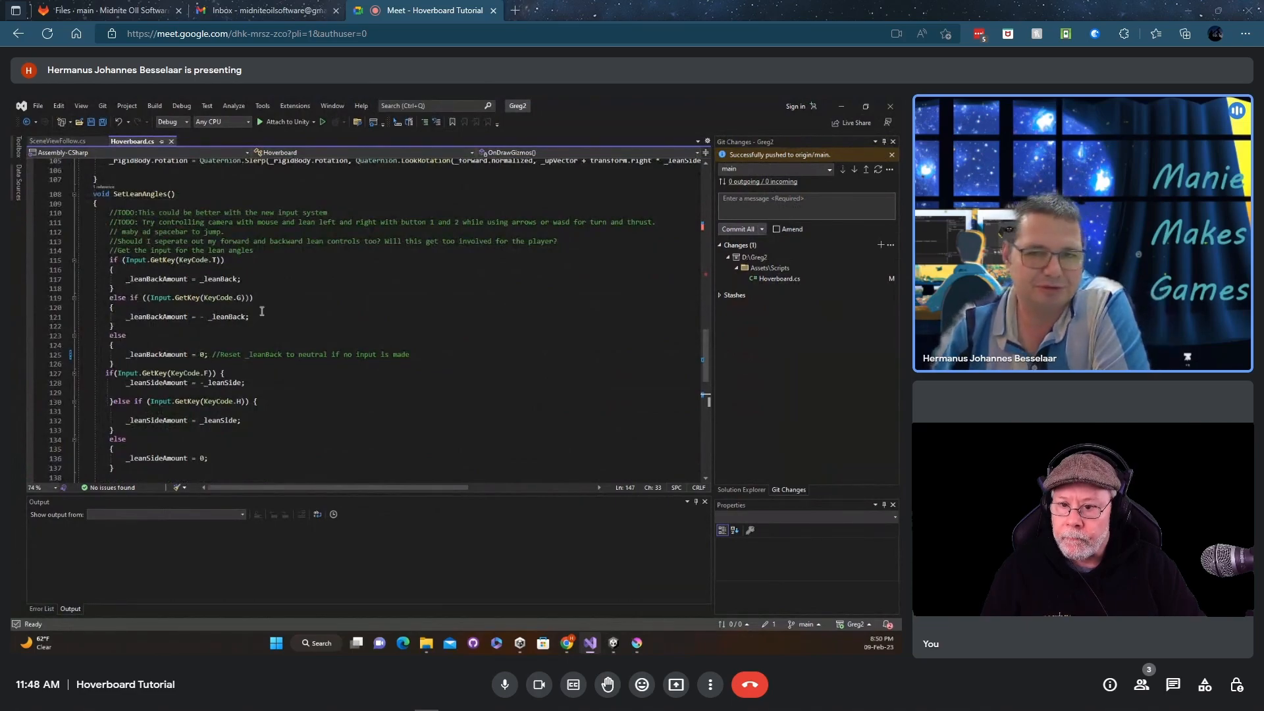
{"action": "scroll", "scroll_direction": "down", "scroll_amount": 3}
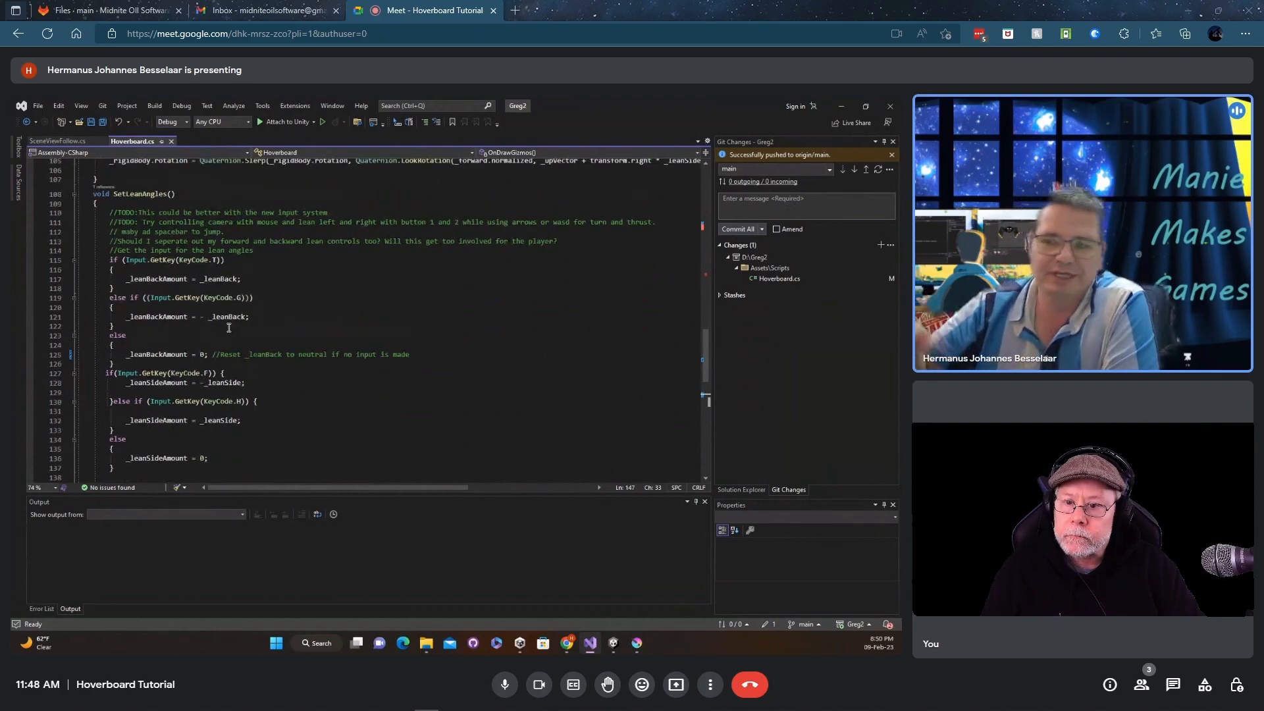
Scroll to settle the view on the FixedUpdate raycast hover code.
{"action": "scroll", "scroll_direction": "up", "scroll_amount": 3}
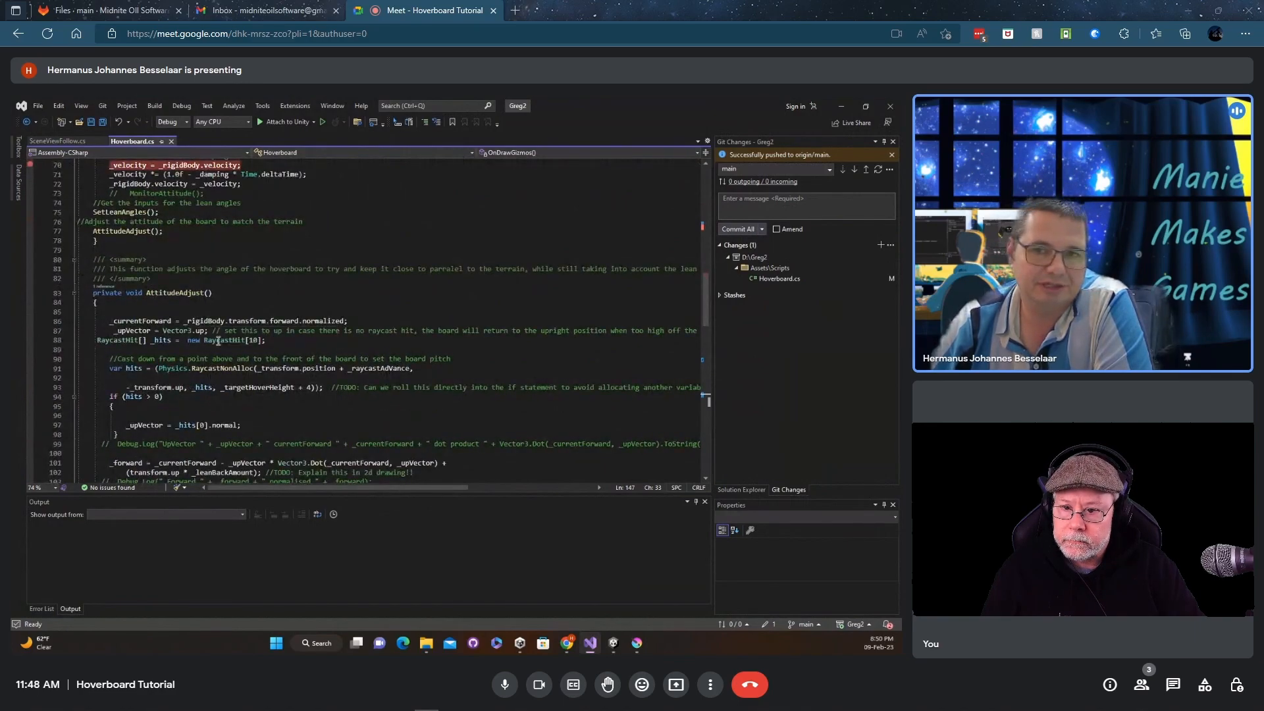
{"action": "scroll", "scroll_direction": "down", "scroll_amount": 3}
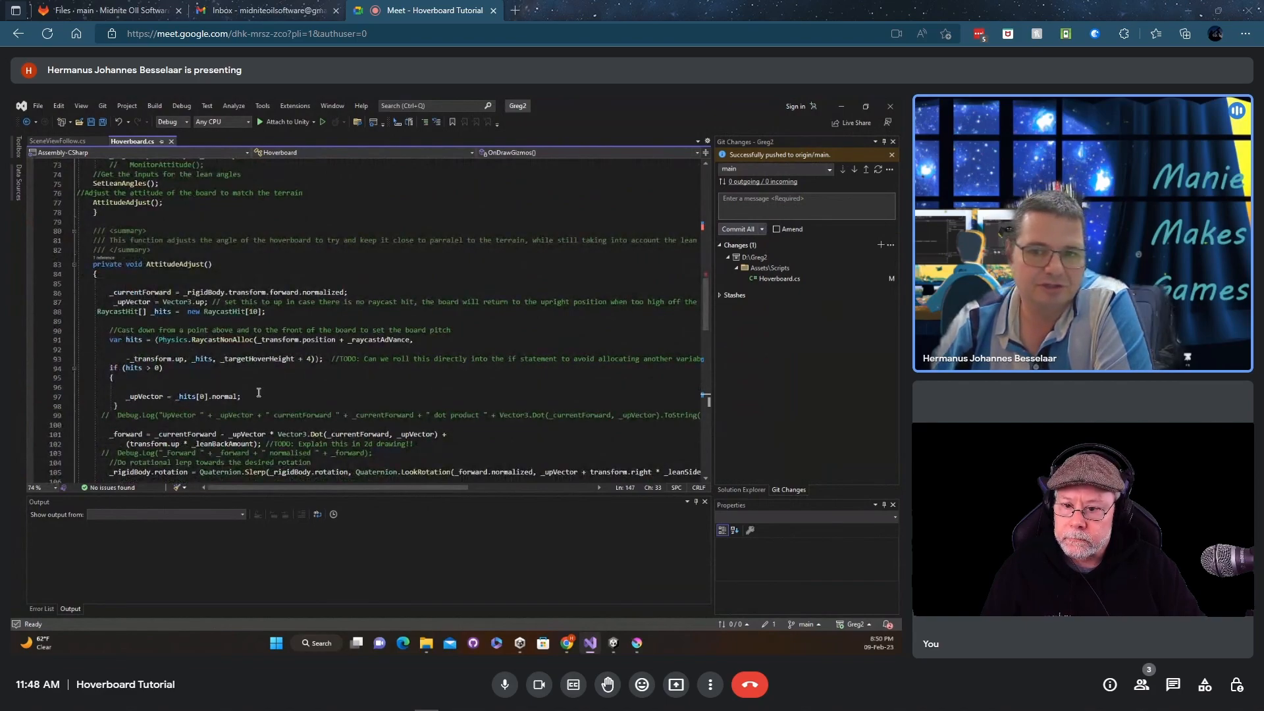
{"action": "scroll", "scroll_direction": "down", "scroll_amount": 3}
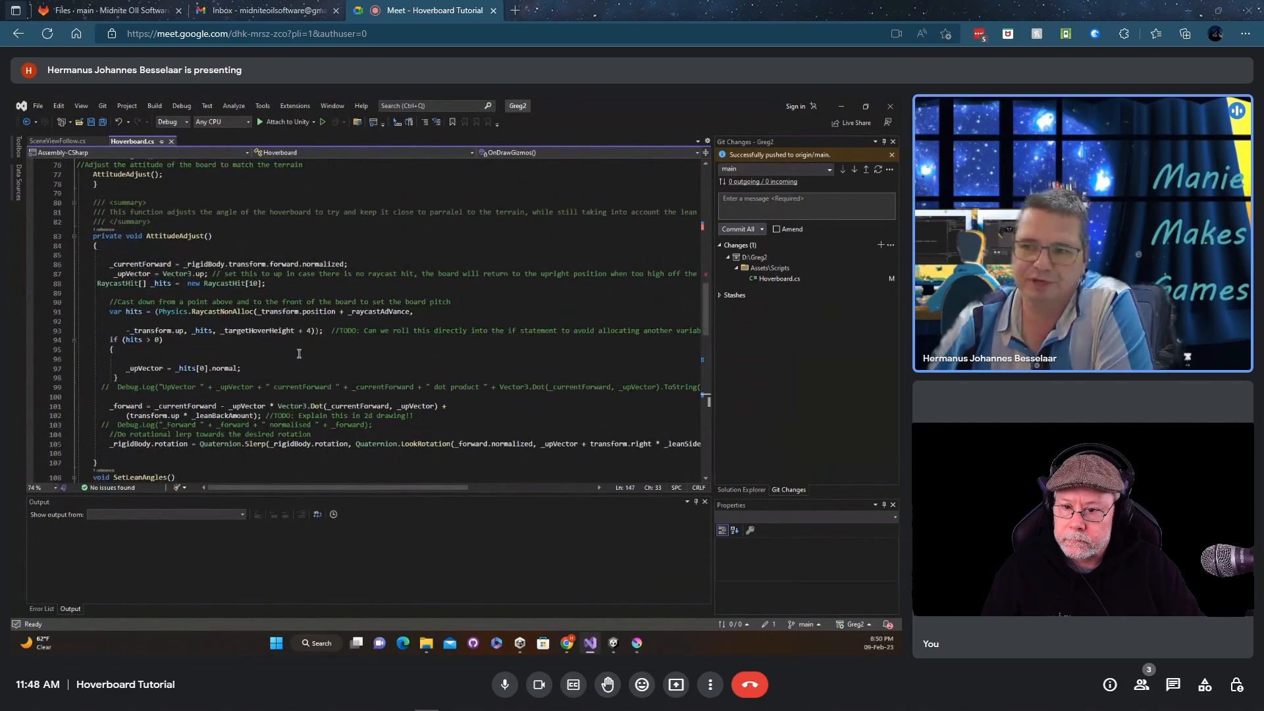
{"action": "scroll", "scroll_direction": "down", "scroll_amount": 3}
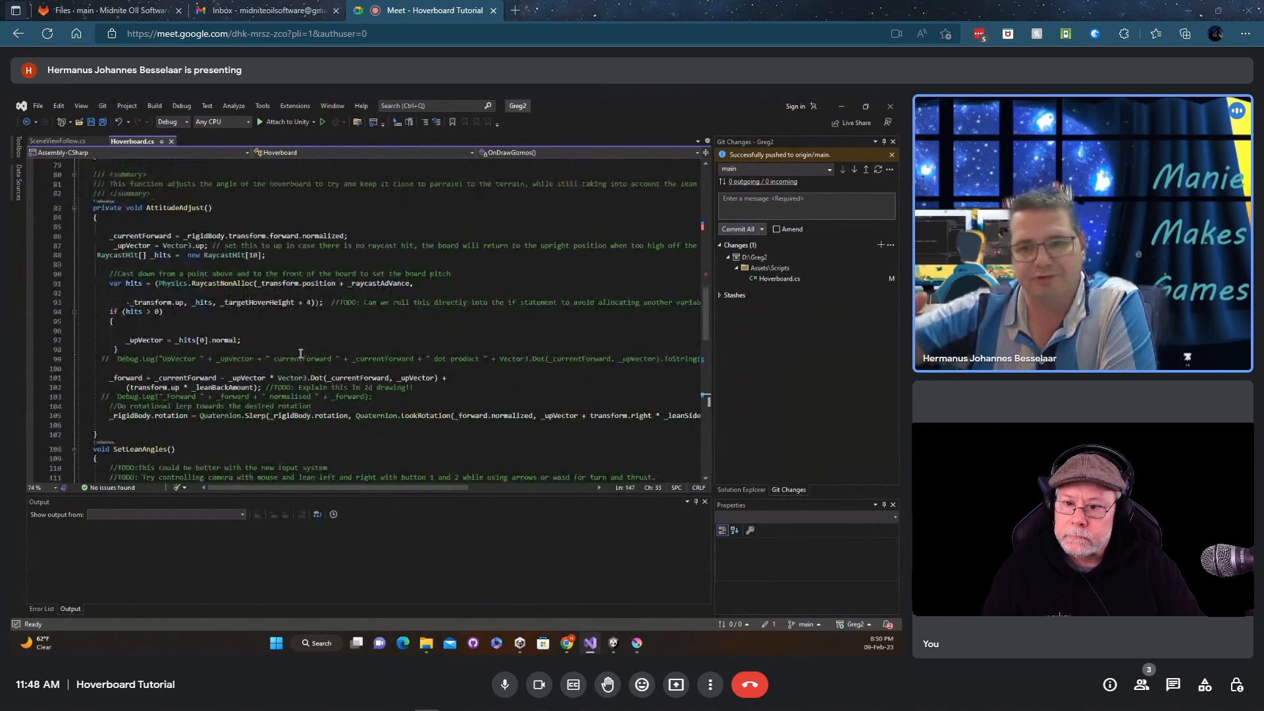
{"action": "scroll", "scroll_direction": "up", "scroll_amount": 3}
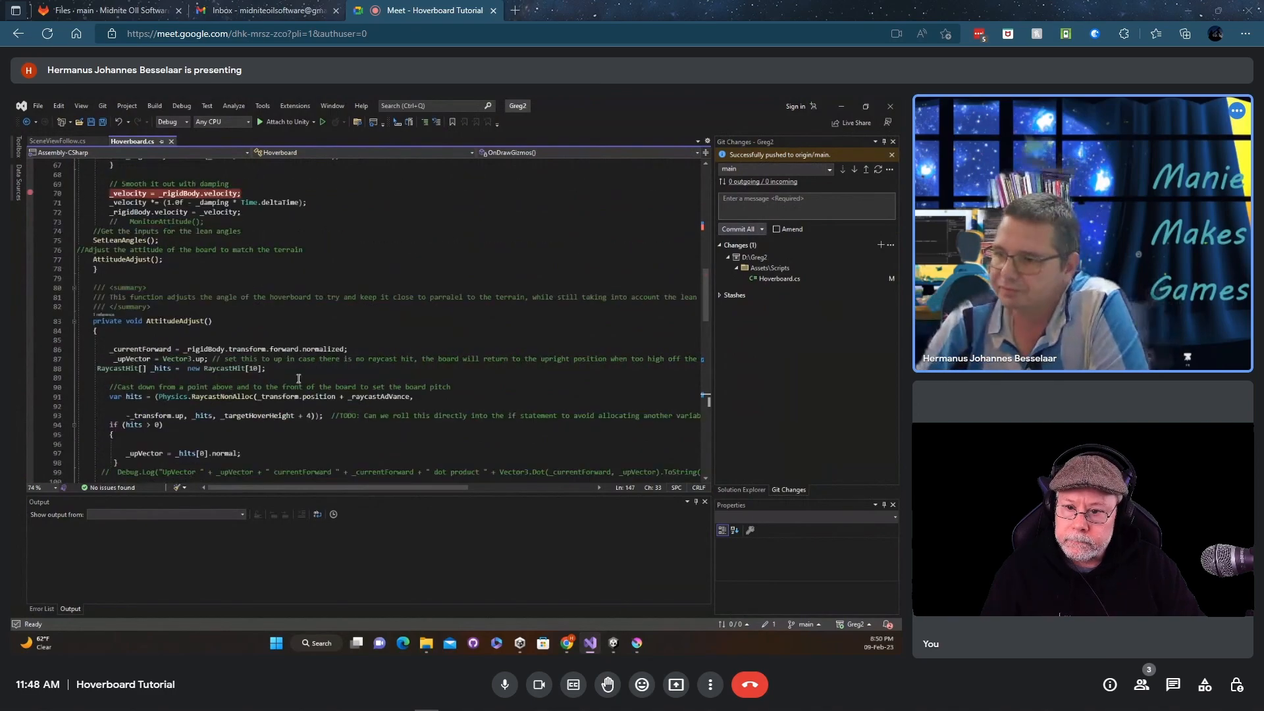
{"action": "scroll", "scroll_direction": "up", "scroll_amount": 3}
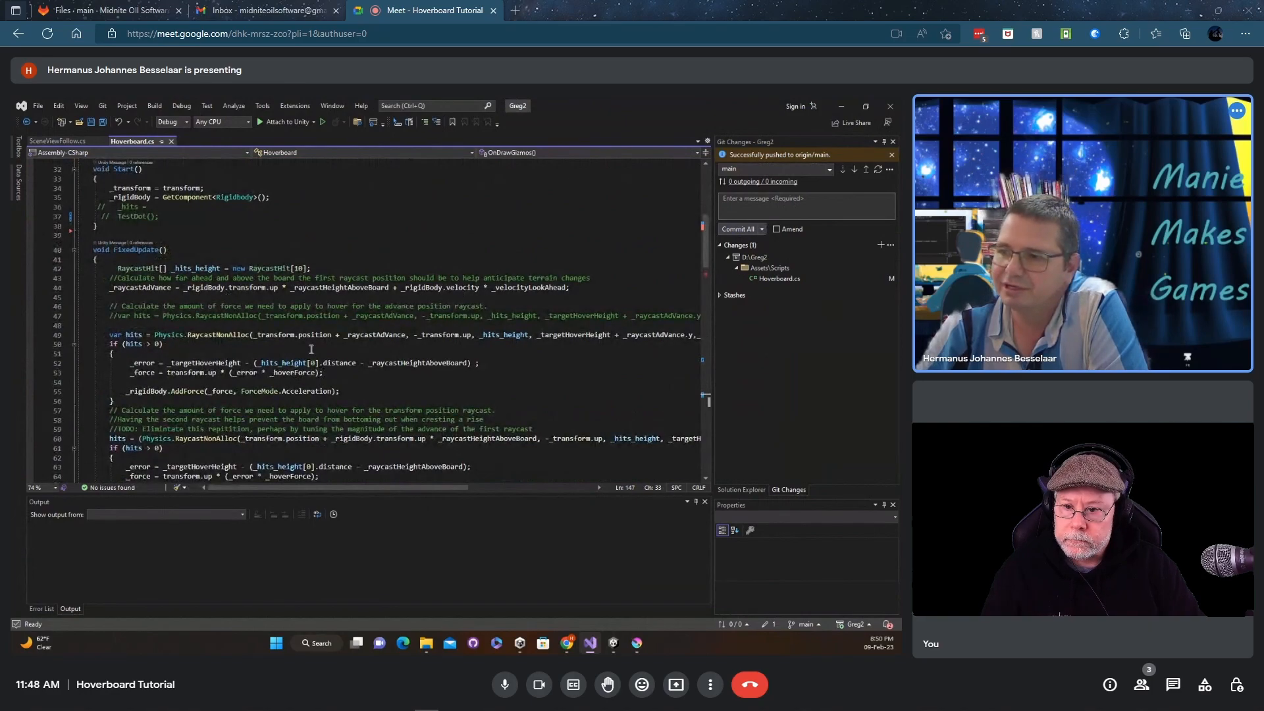
{"action": "left_click", "coordinate": [148, 278]}
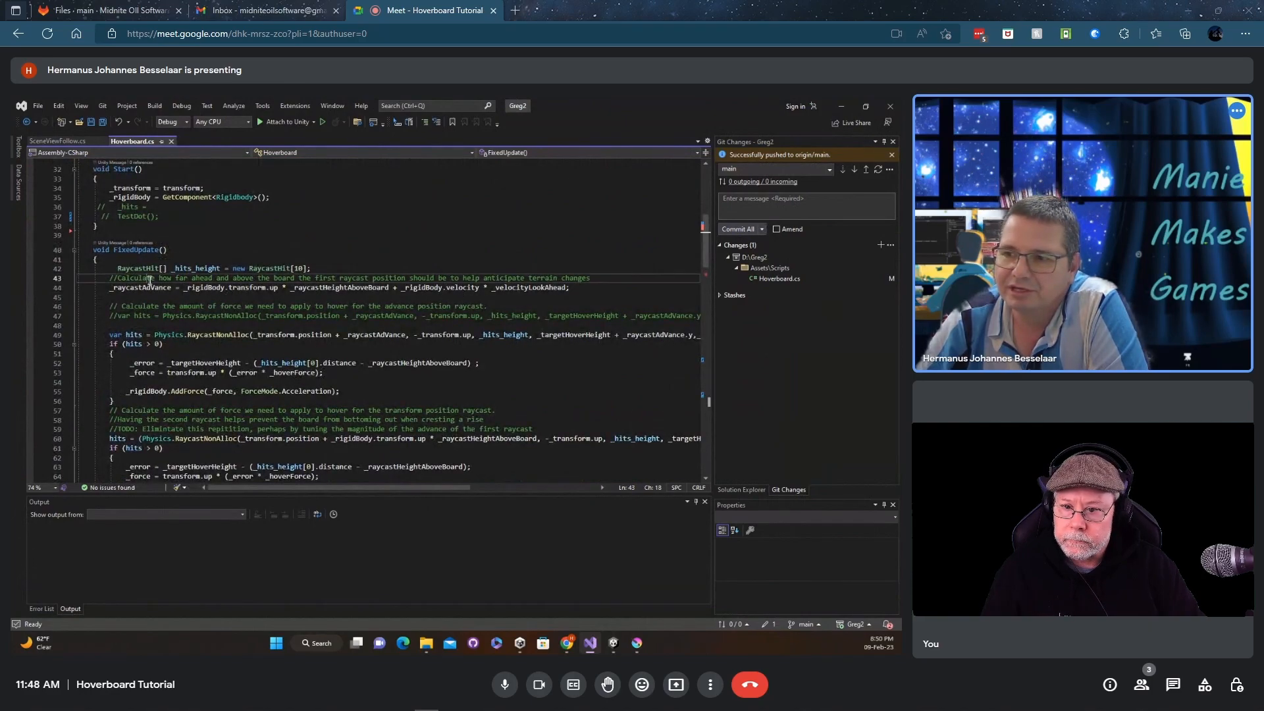
{"action": "left_click", "coordinate": [115, 287]}
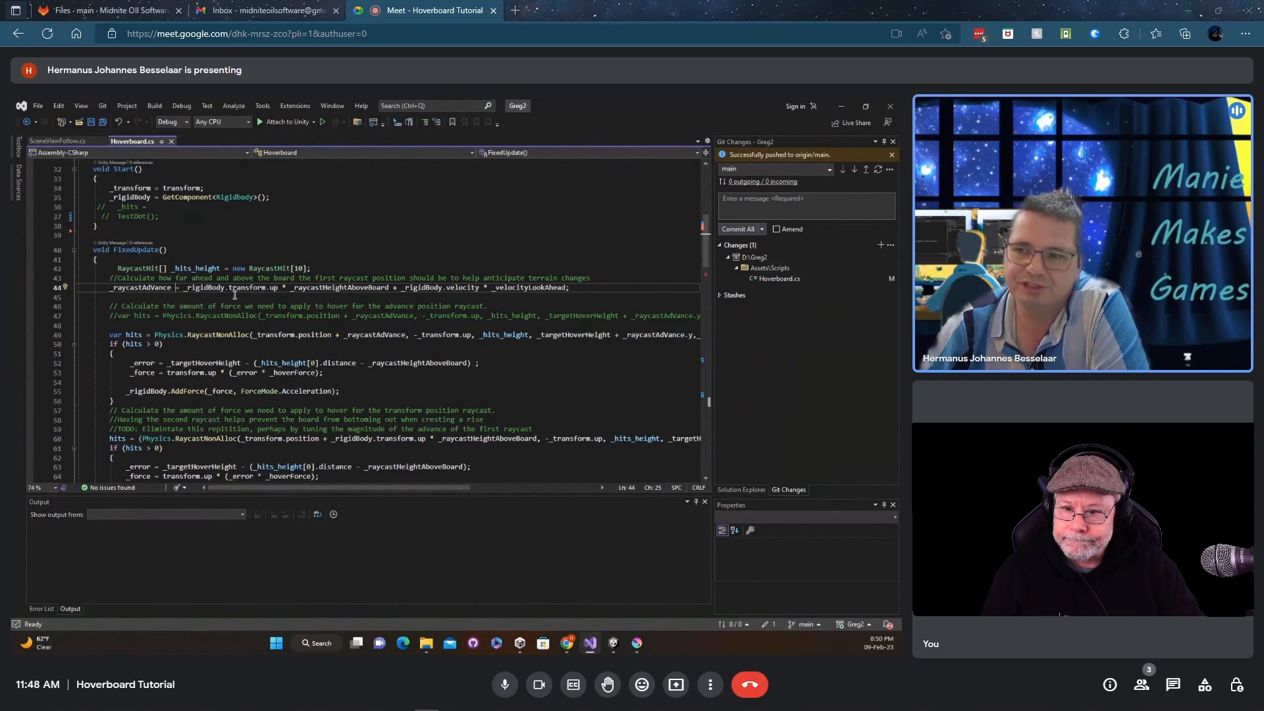
{"action": "mouse_move", "coordinate": [283, 287]}
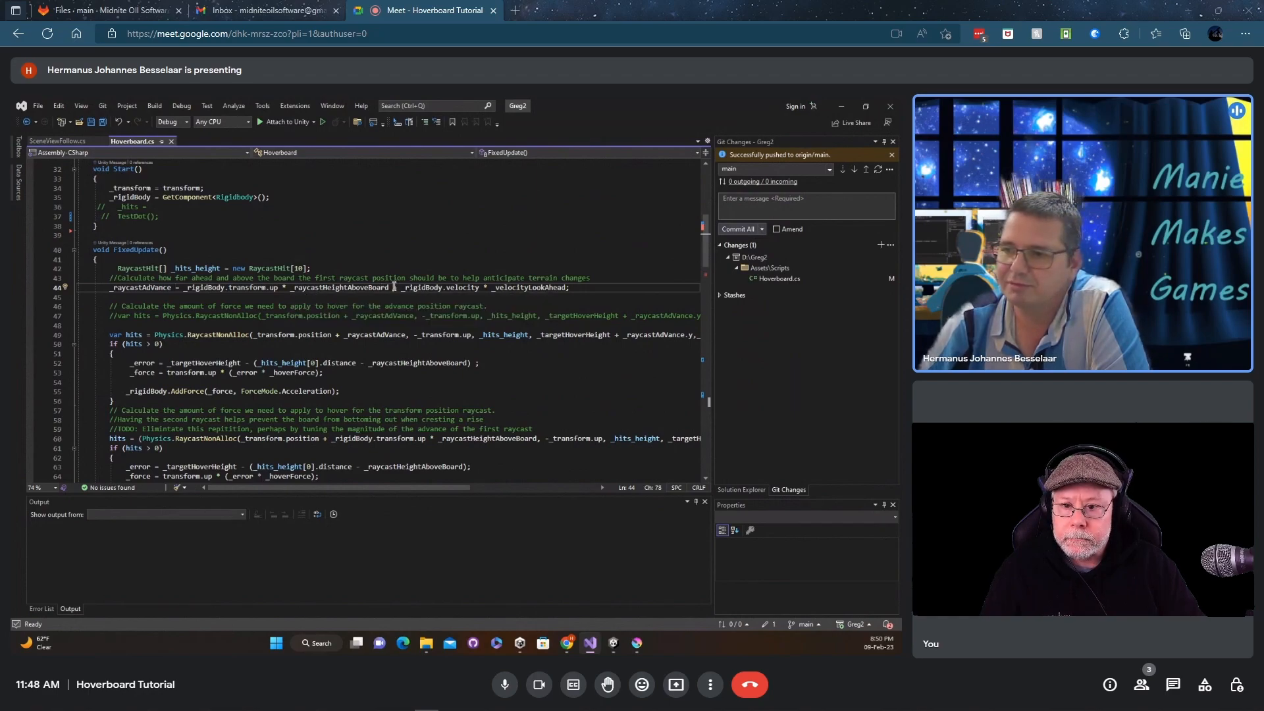
{"action": "mouse_move", "coordinate": [354, 287]}
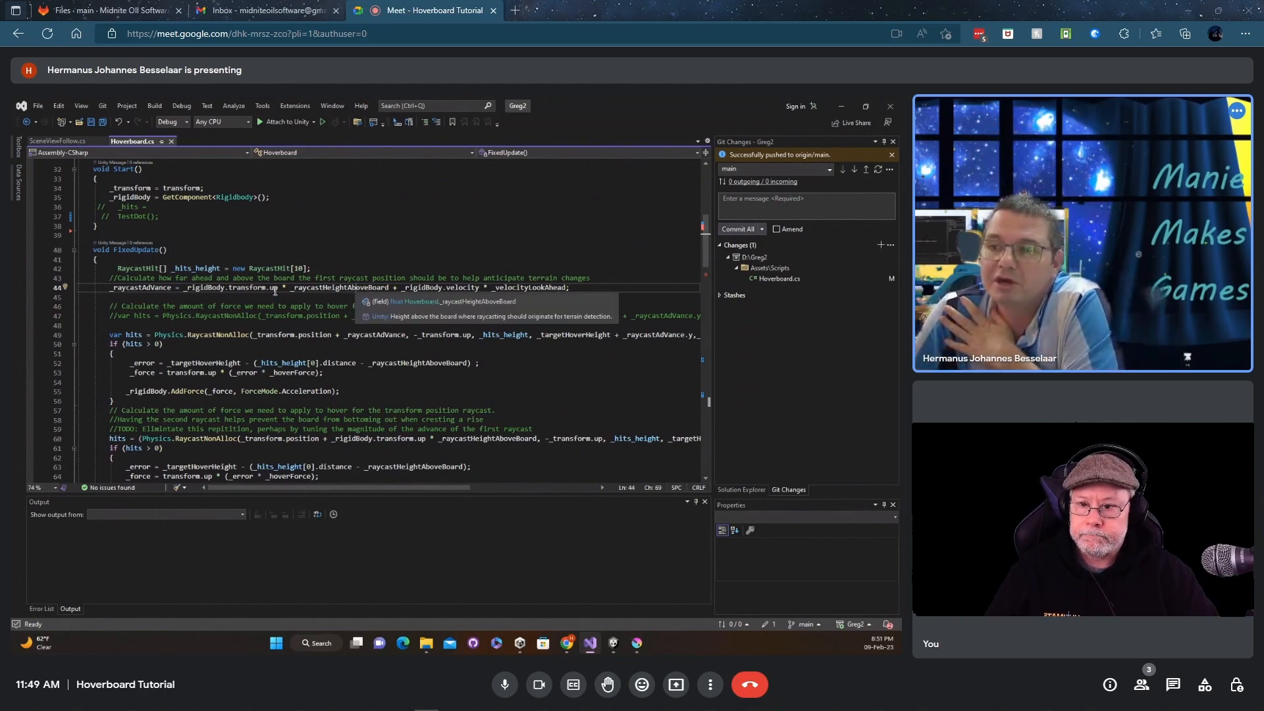
{"action": "double_click", "coordinate": [338, 287]}
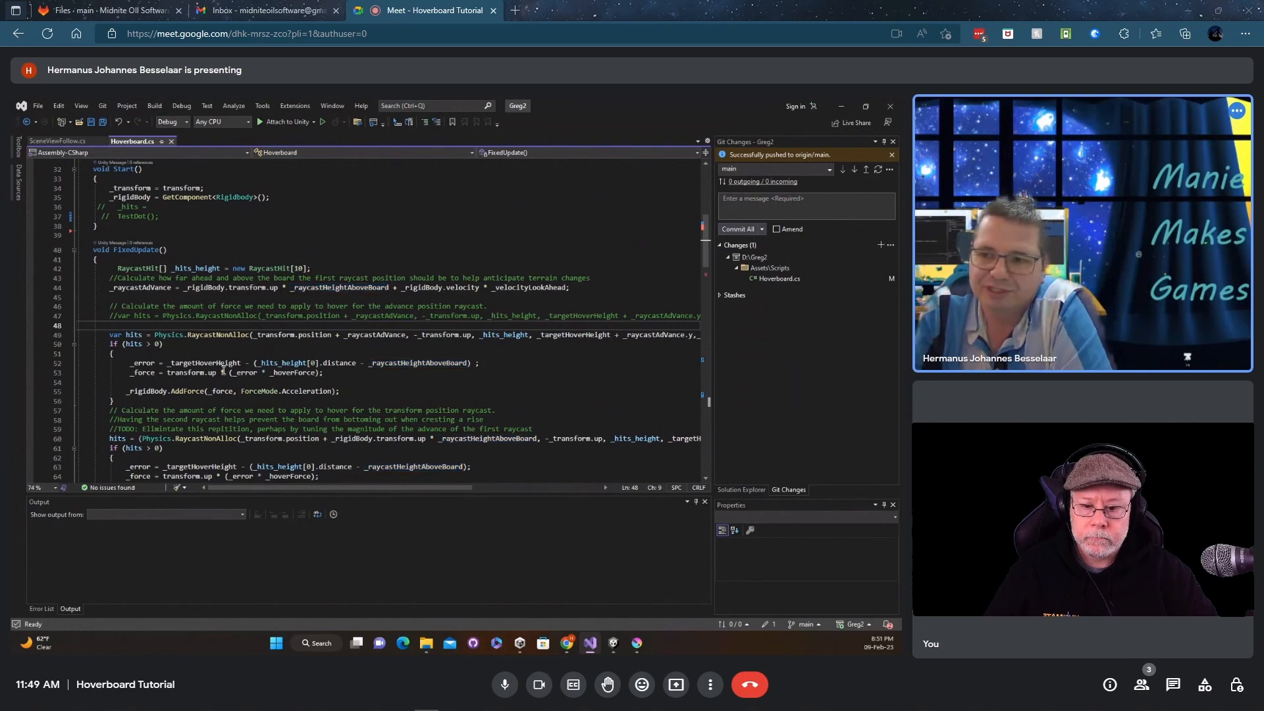
Scroll FixedUpdate down to the second RaycastNonAlloc block and velocity damping lines.
{"action": "scroll", "scroll_direction": "down", "scroll_amount": 3}
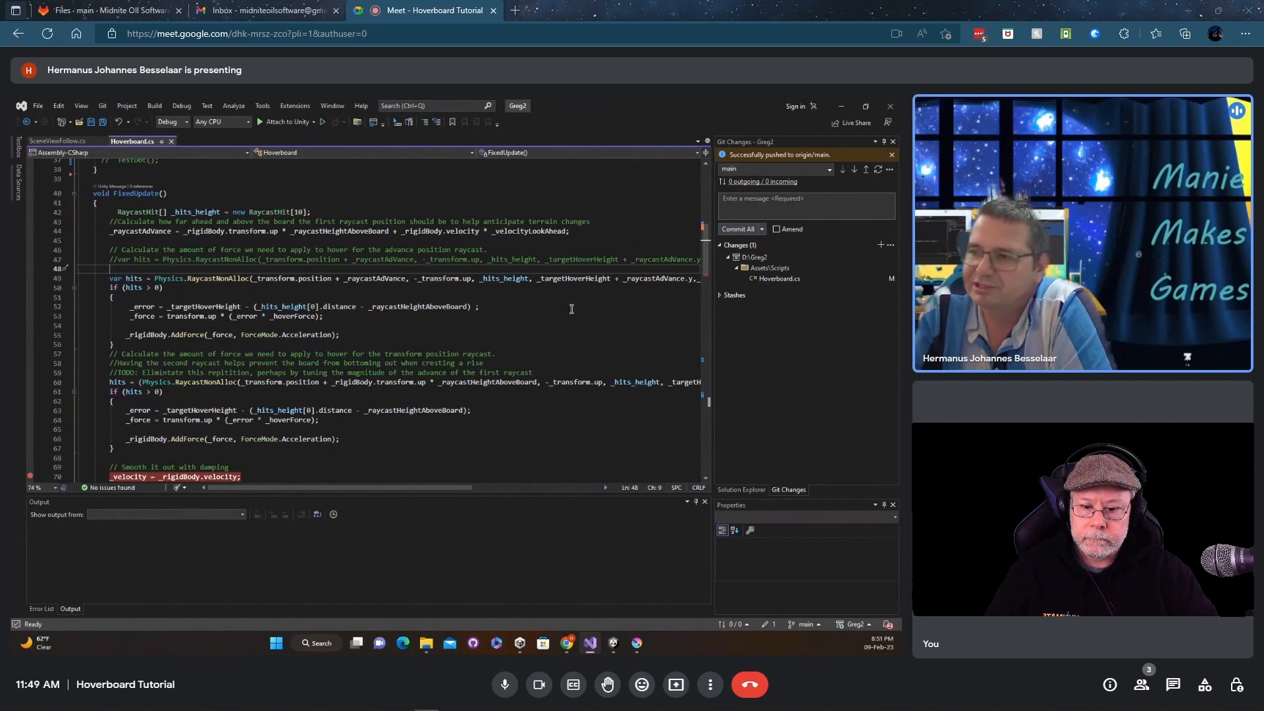
{"action": "scroll", "scroll_direction": "down", "scroll_amount": 3}
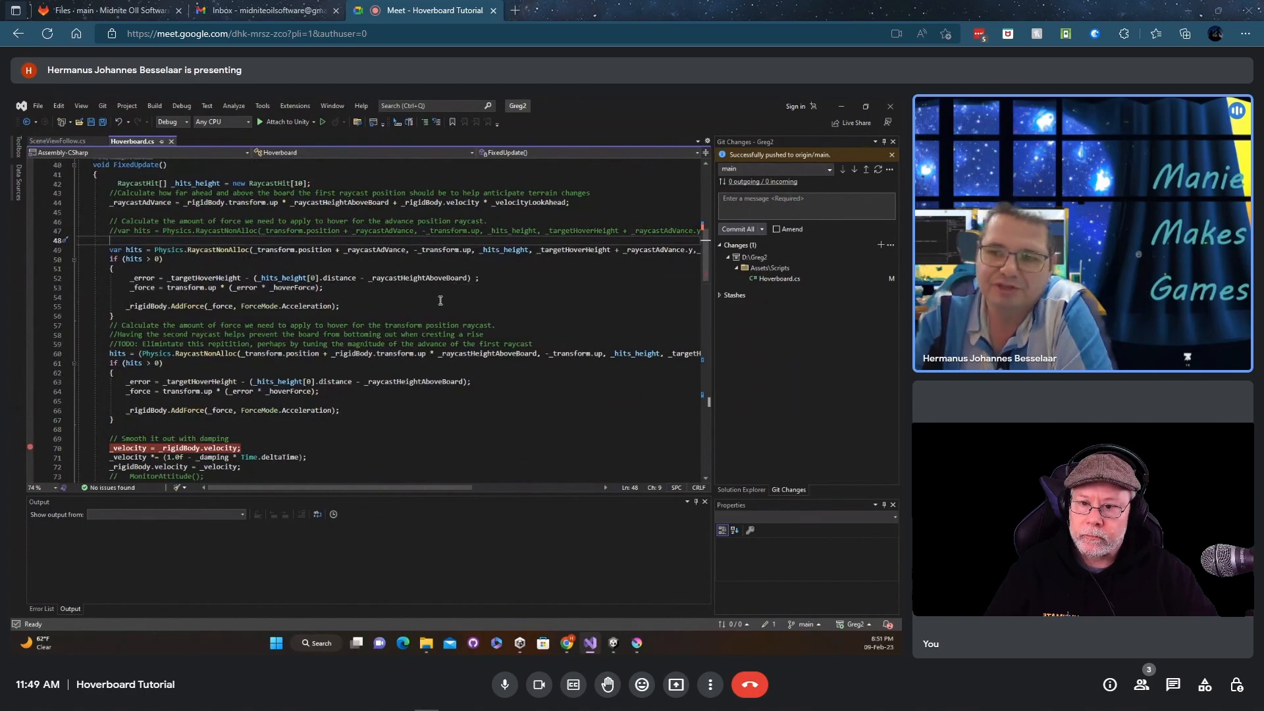
{"action": "scroll", "scroll_direction": "down", "scroll_amount": 3}
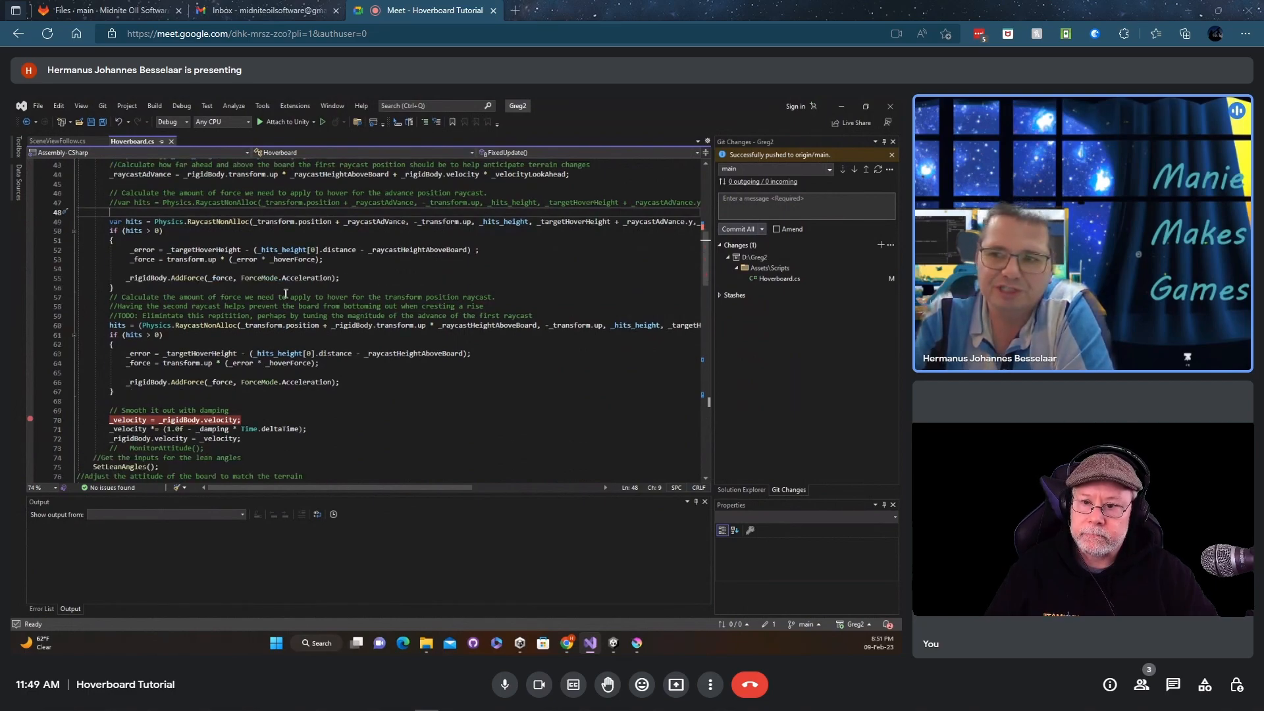
{"action": "scroll", "scroll_direction": "down", "scroll_amount": 3}
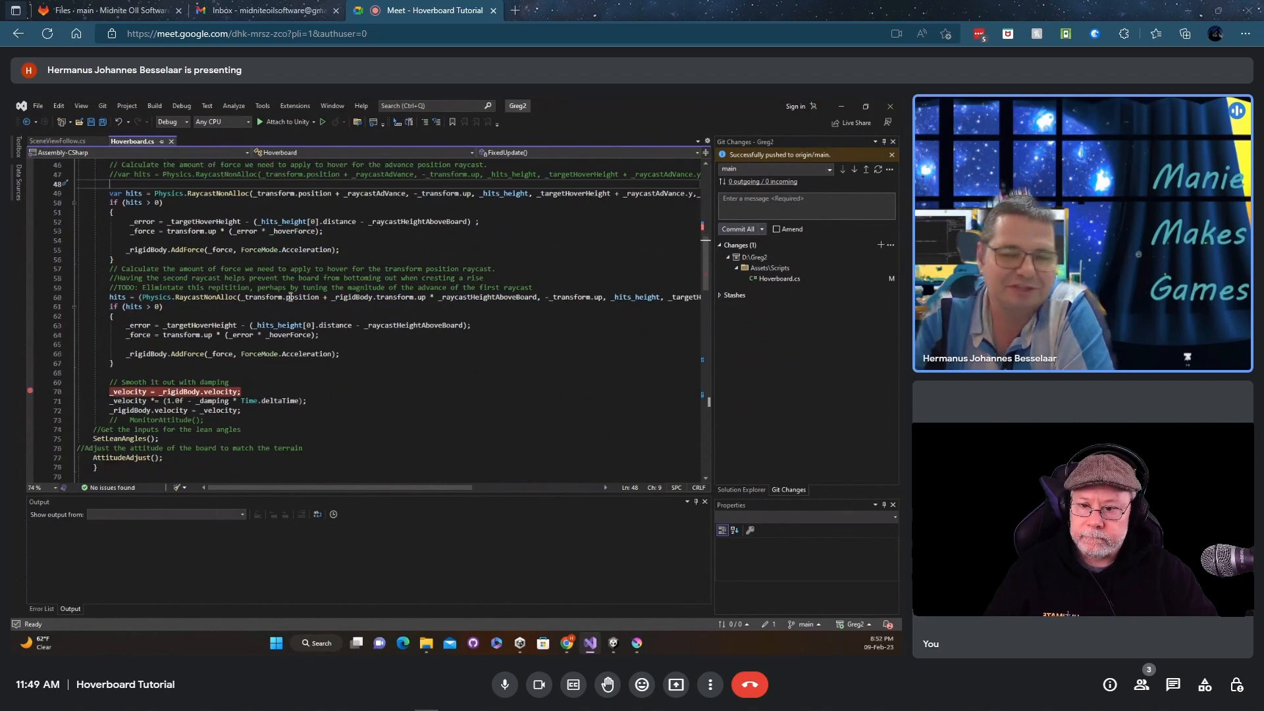
{"action": "mouse_move", "coordinate": [304, 297]}
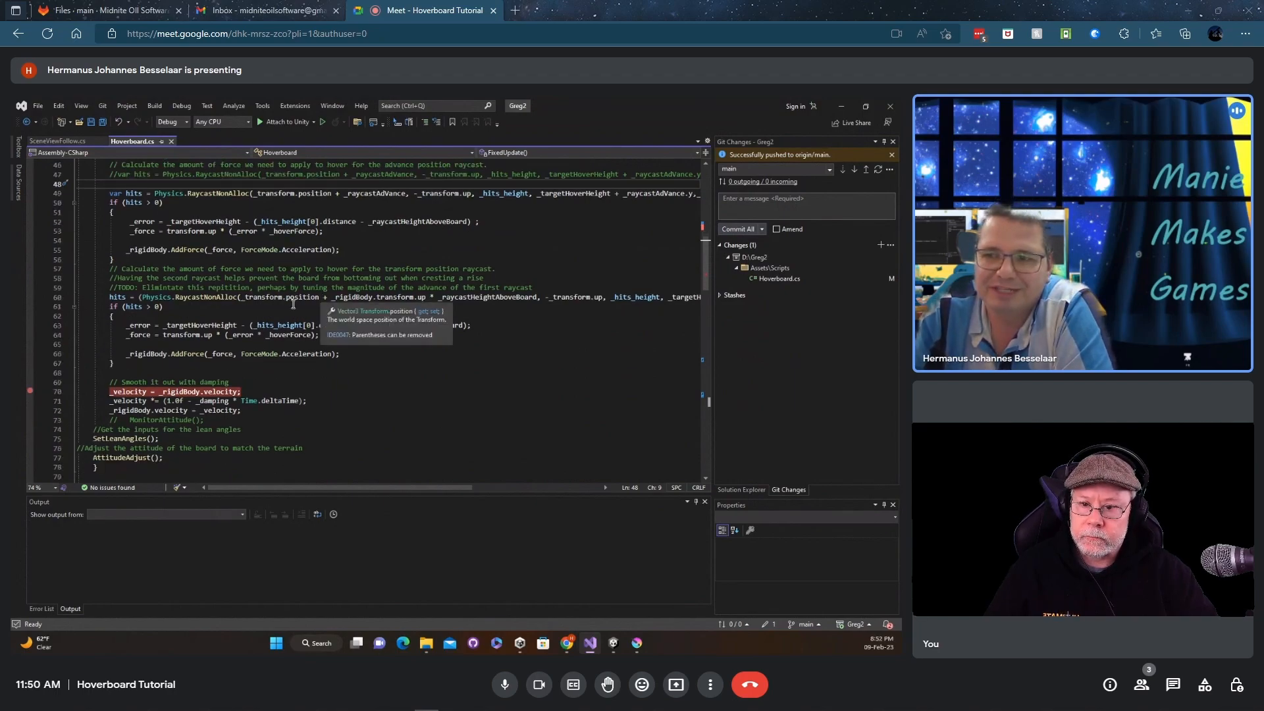
Scroll past the damping code to AttitudeAdjust's opening lines, then back up to the damping block.
{"action": "scroll", "scroll_direction": "down", "scroll_amount": 3}
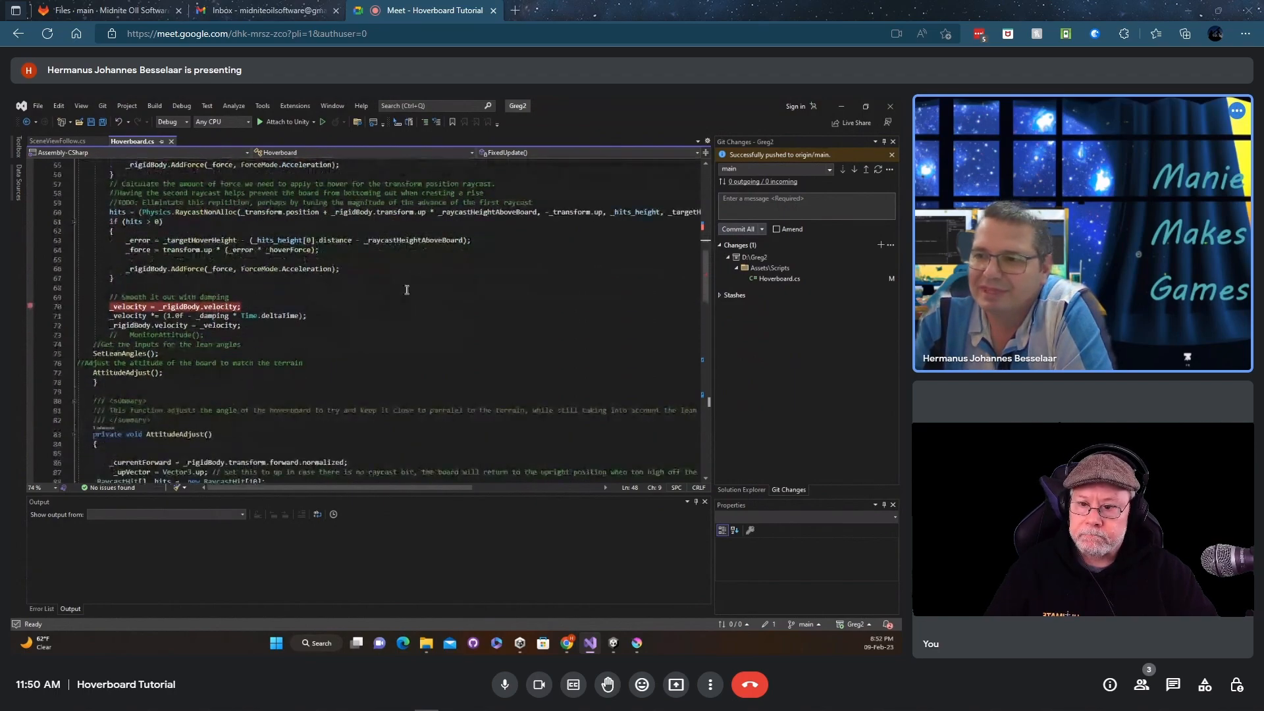
{"action": "scroll", "scroll_direction": "down", "scroll_amount": 3}
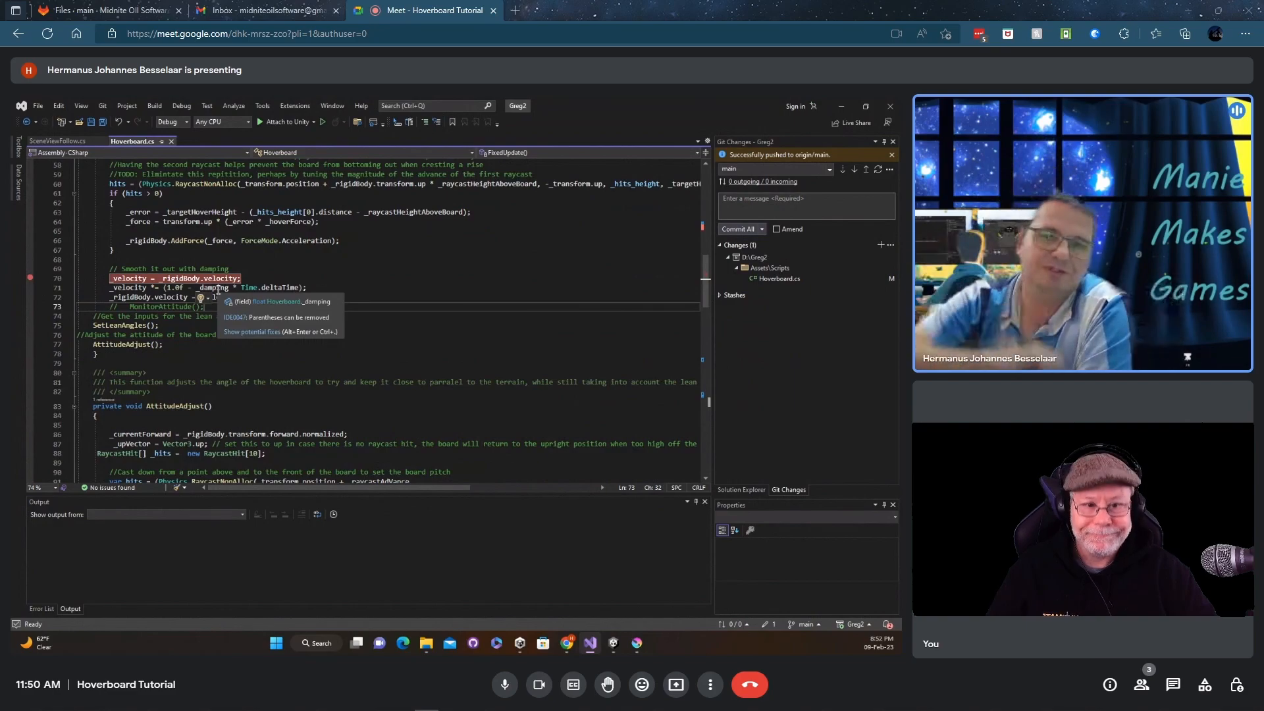
{"action": "scroll", "scroll_direction": "down", "scroll_amount": 3}
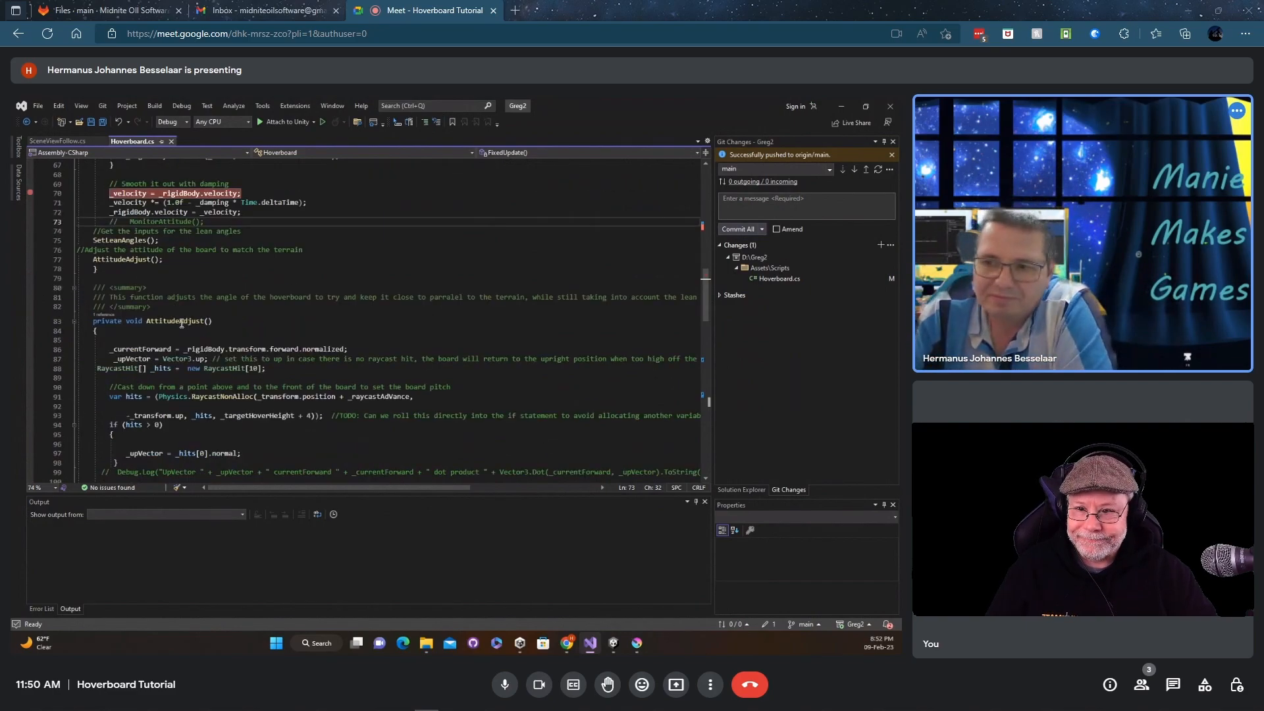
{"action": "scroll", "scroll_direction": "up", "scroll_amount": 3}
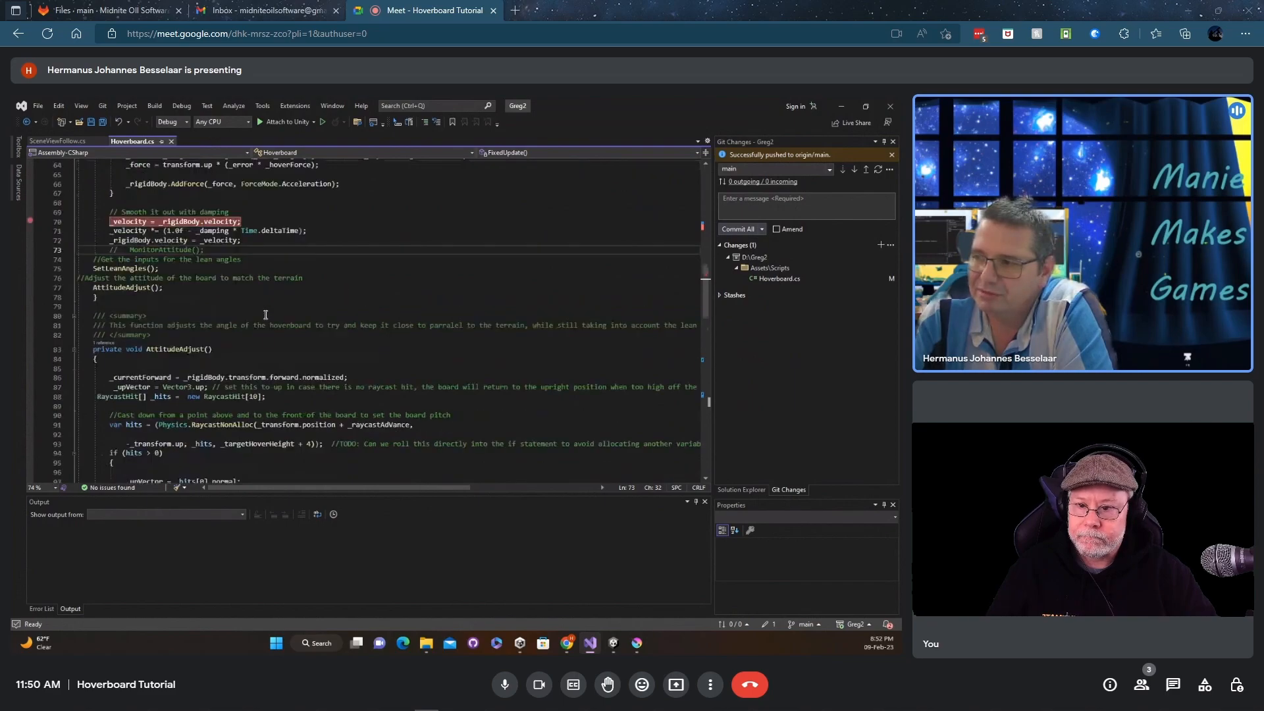
{"action": "scroll", "scroll_direction": "up", "scroll_amount": 3}
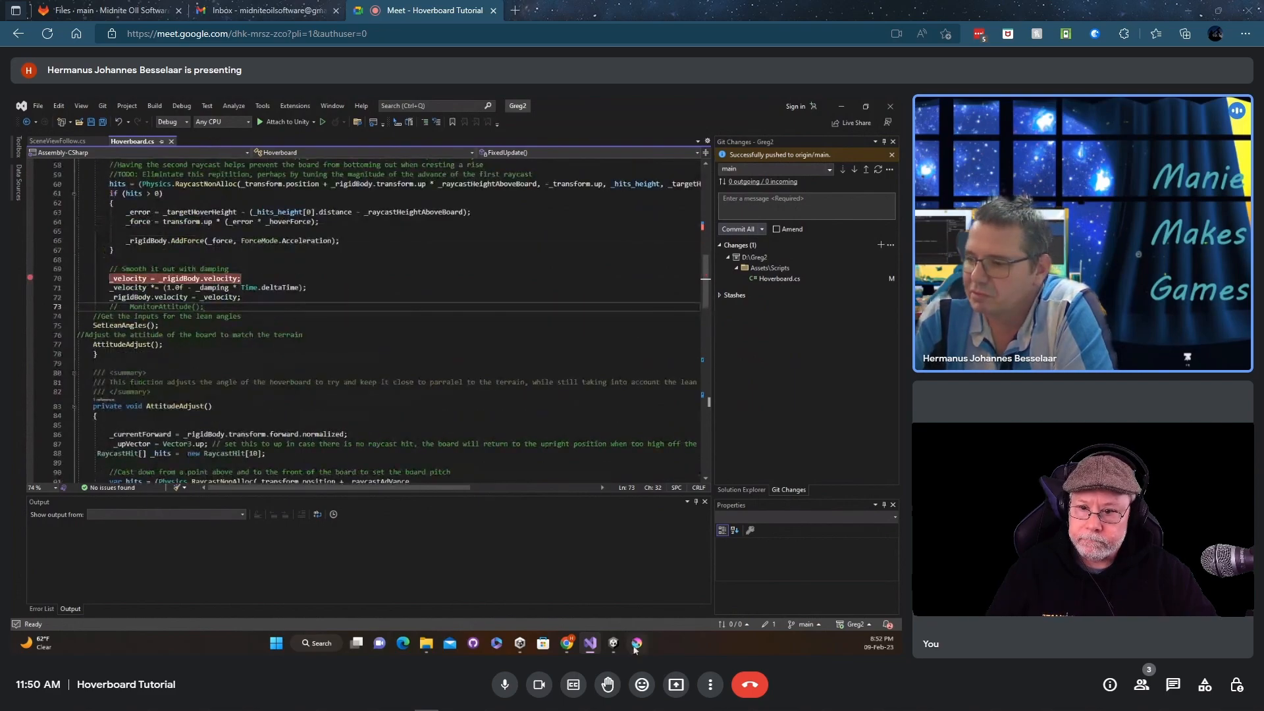